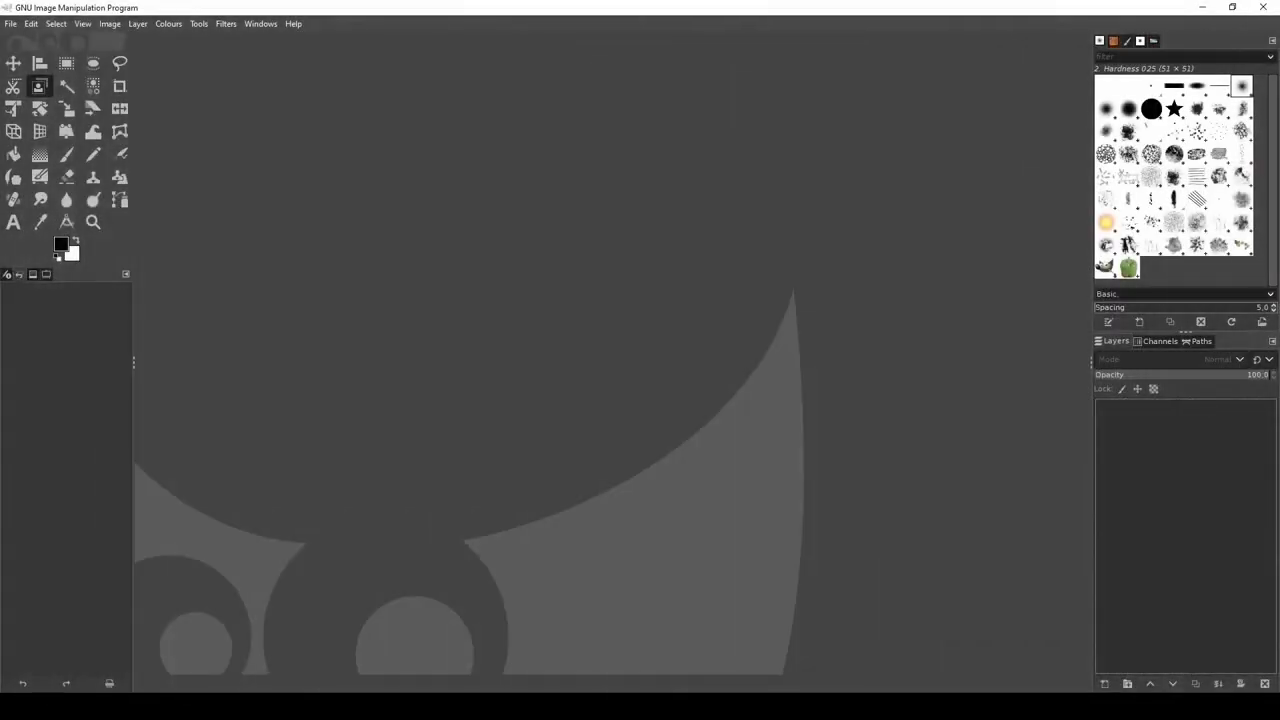
Step: Show the File menu's options for opening images as layers
left_click(10, 23)
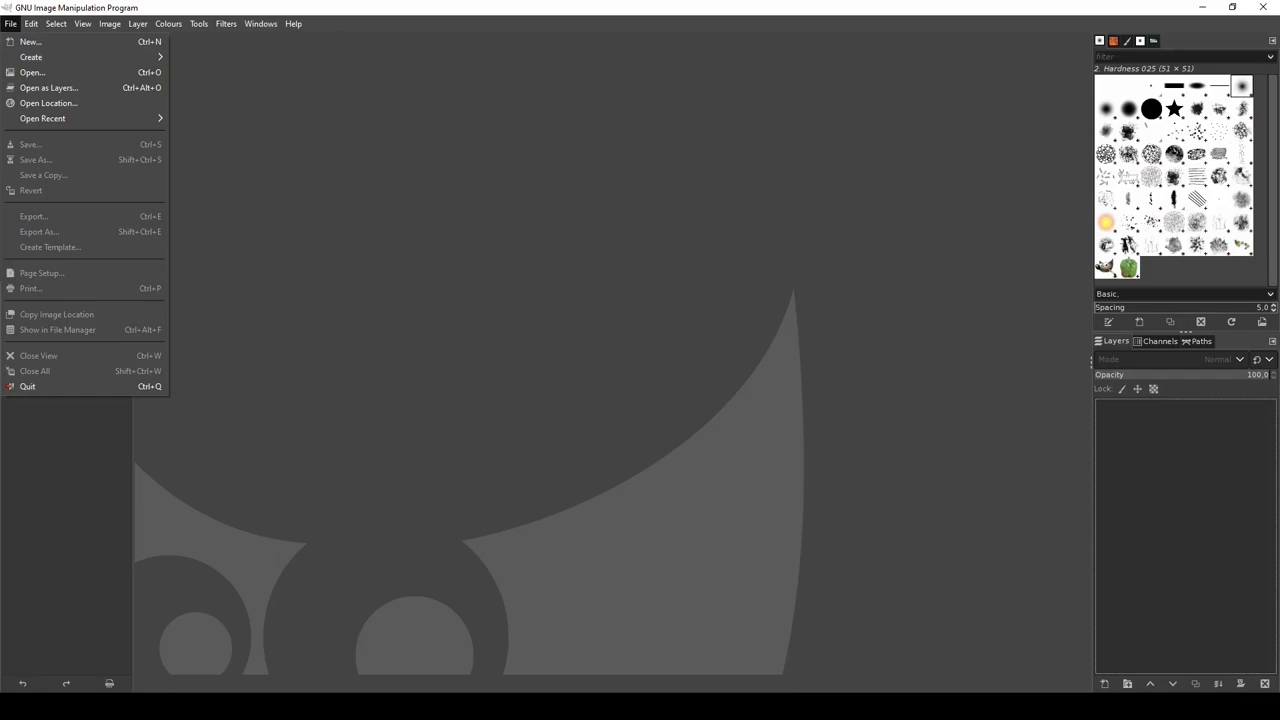
mouse_move(48, 88)
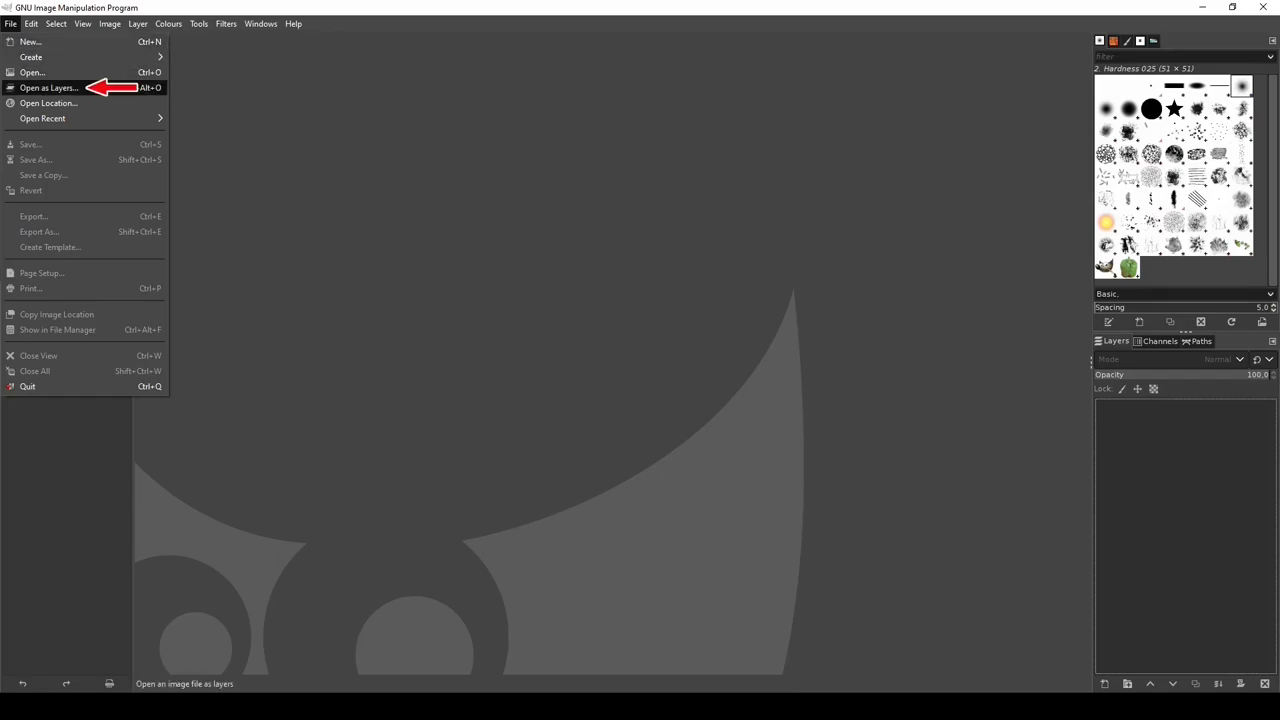
Step: Open beach.jpg as a layer, then add the Keanu Reeves photo on top
left_click(48, 87)
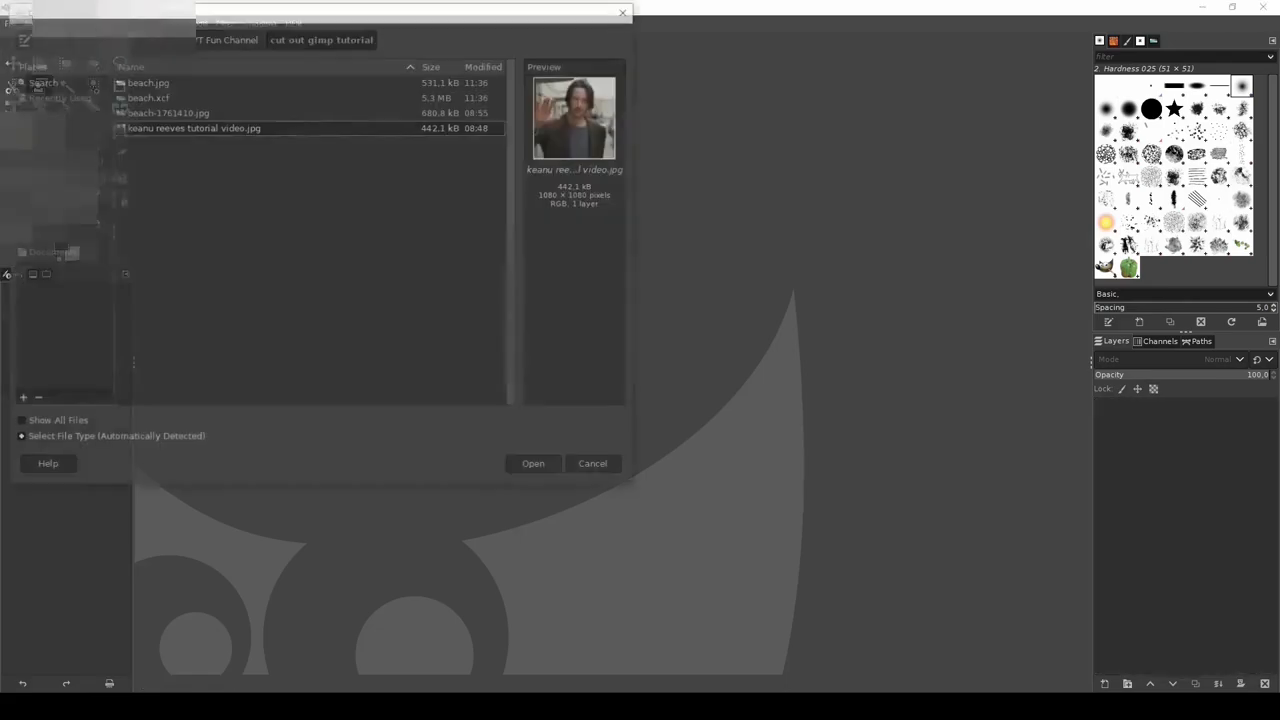
left_click(147, 81)
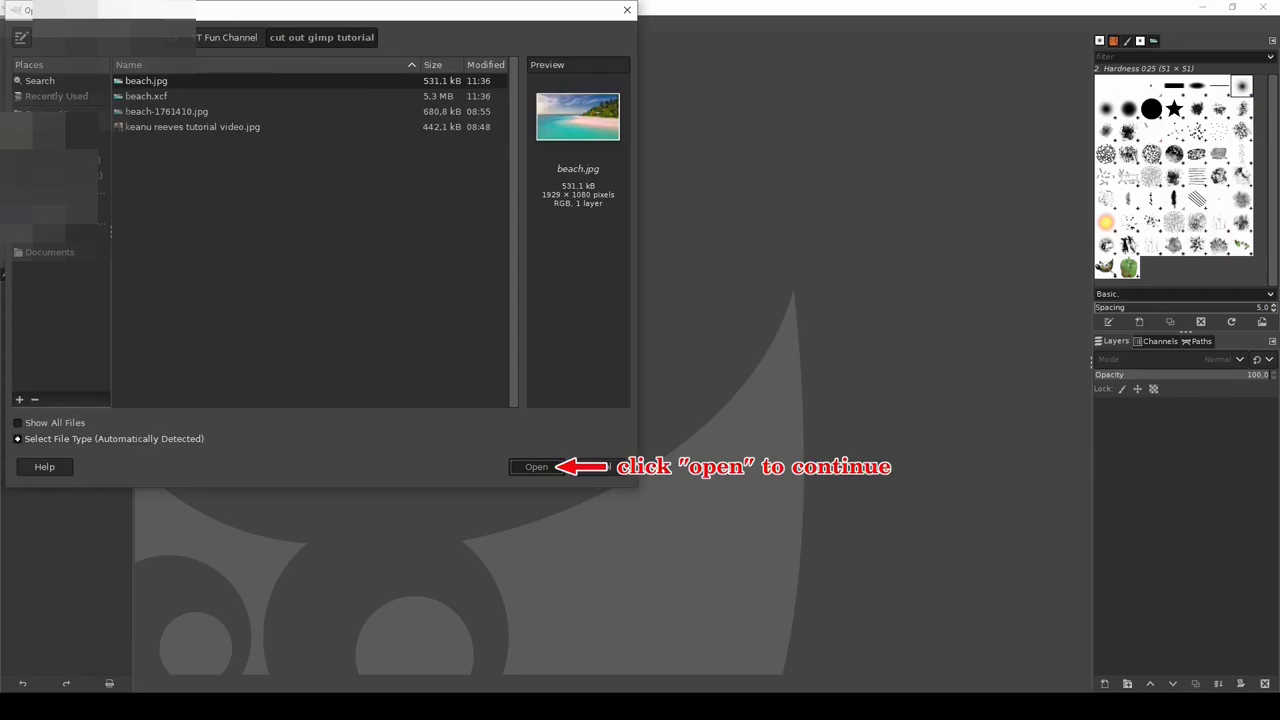
left_click(537, 467)
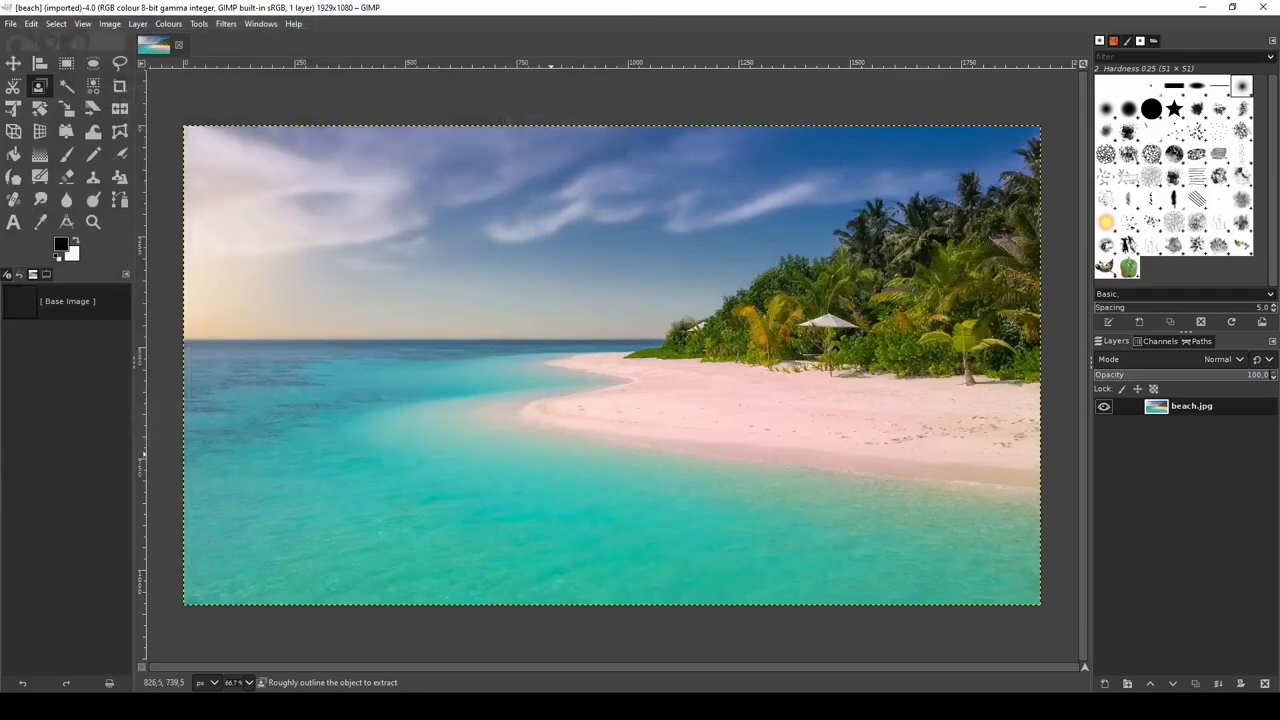
left_click(10, 23)
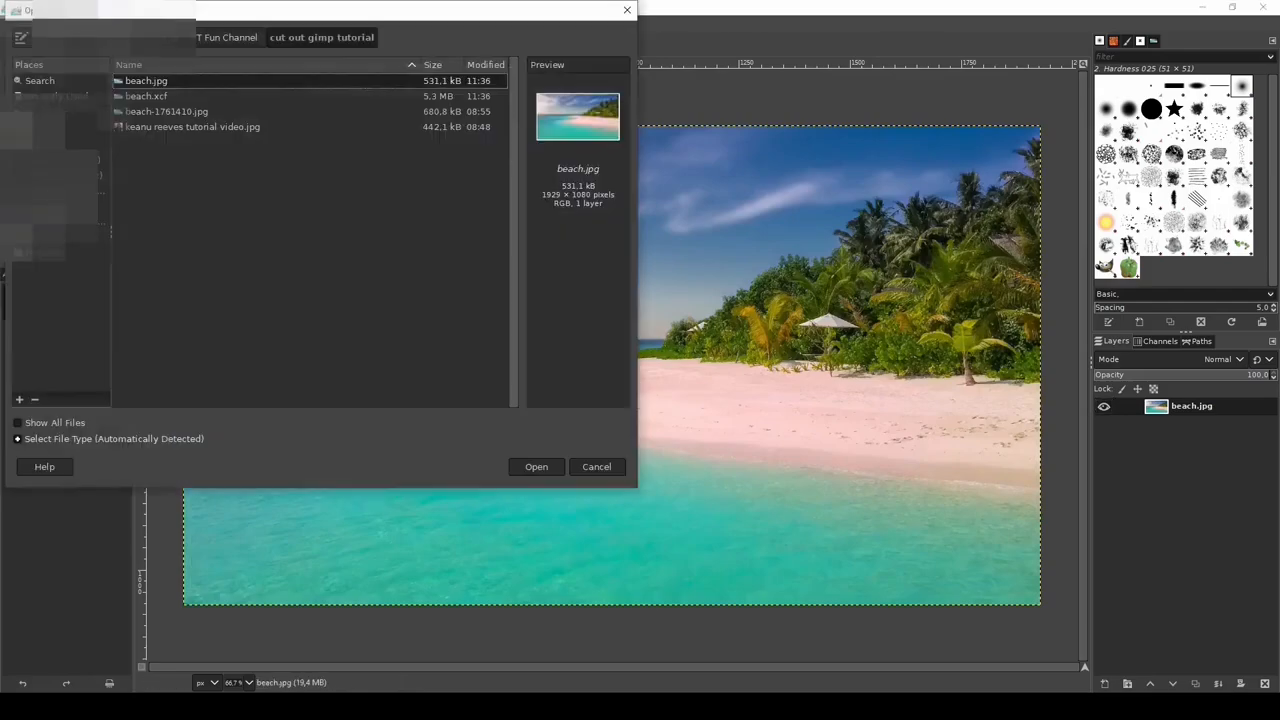
left_click(192, 126)
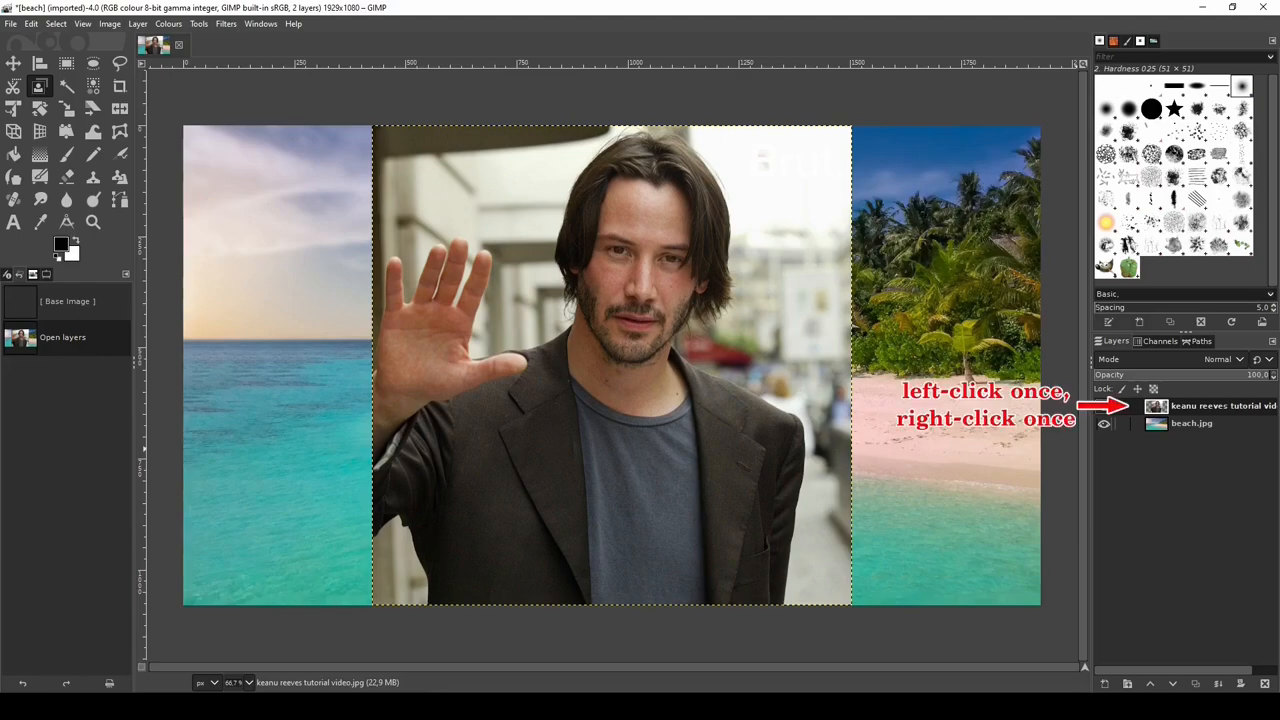
Step: Add an alpha channel to the Keanu Reeves layer
right_click(1223, 405)
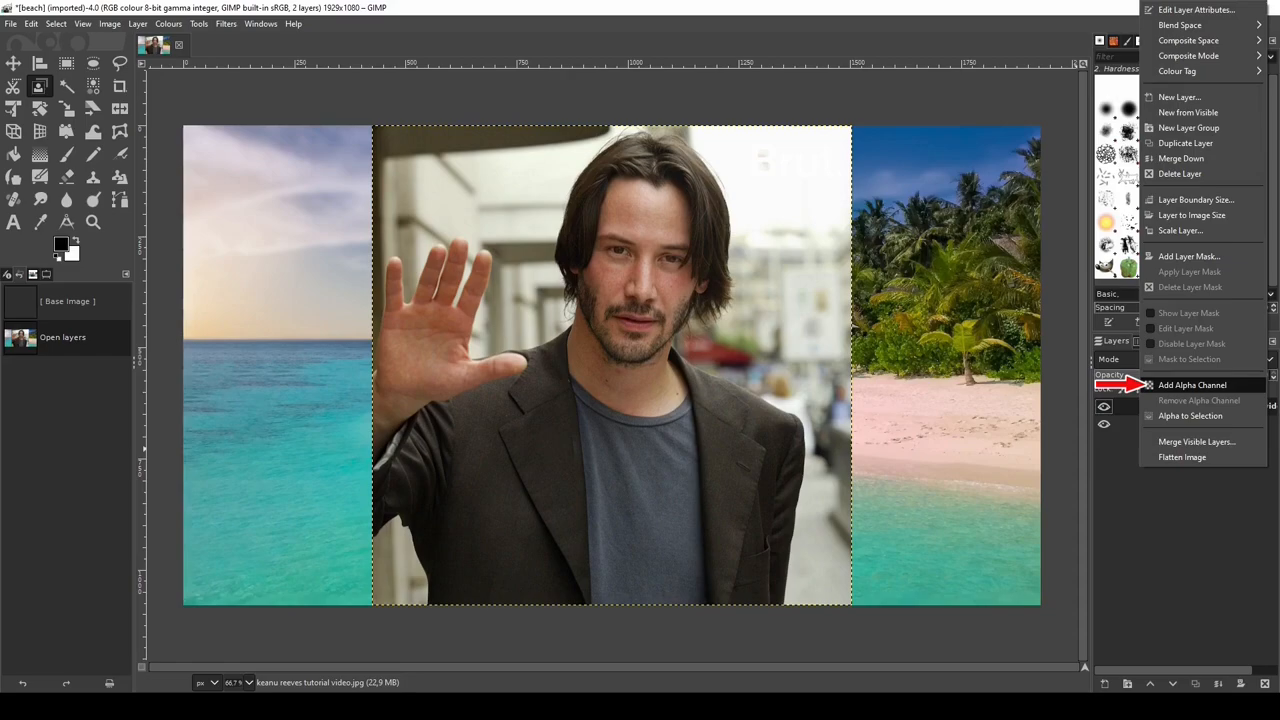
left_click(1191, 385)
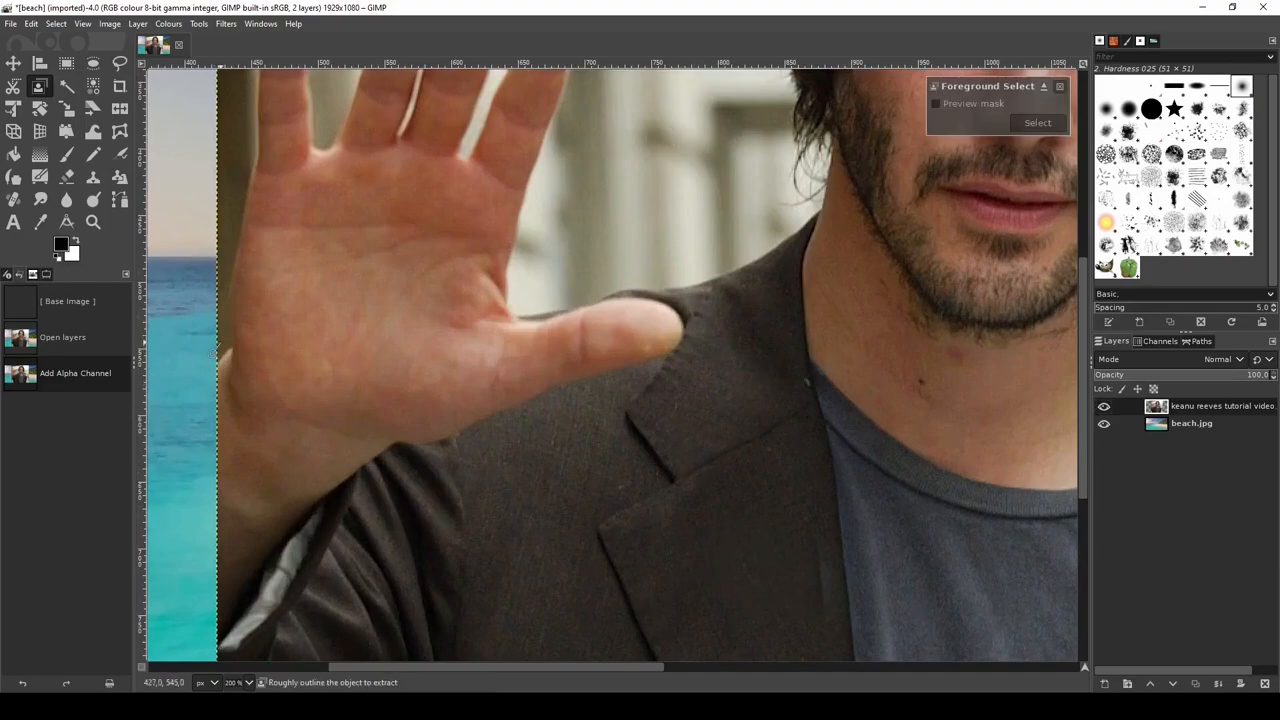
Step: Draw a rough Foreground Select outline around Keanu, including his hand and fingertips
left_click_drag(215, 355, 235, 205)
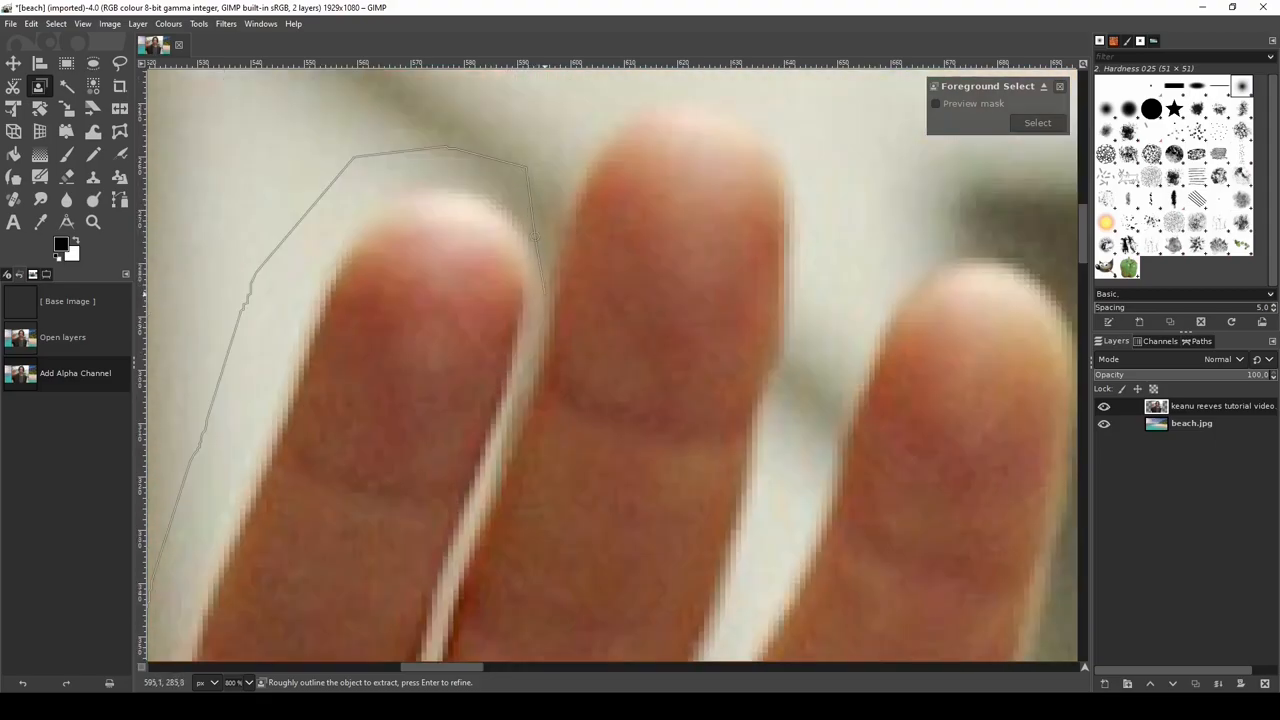
left_click(524, 370)
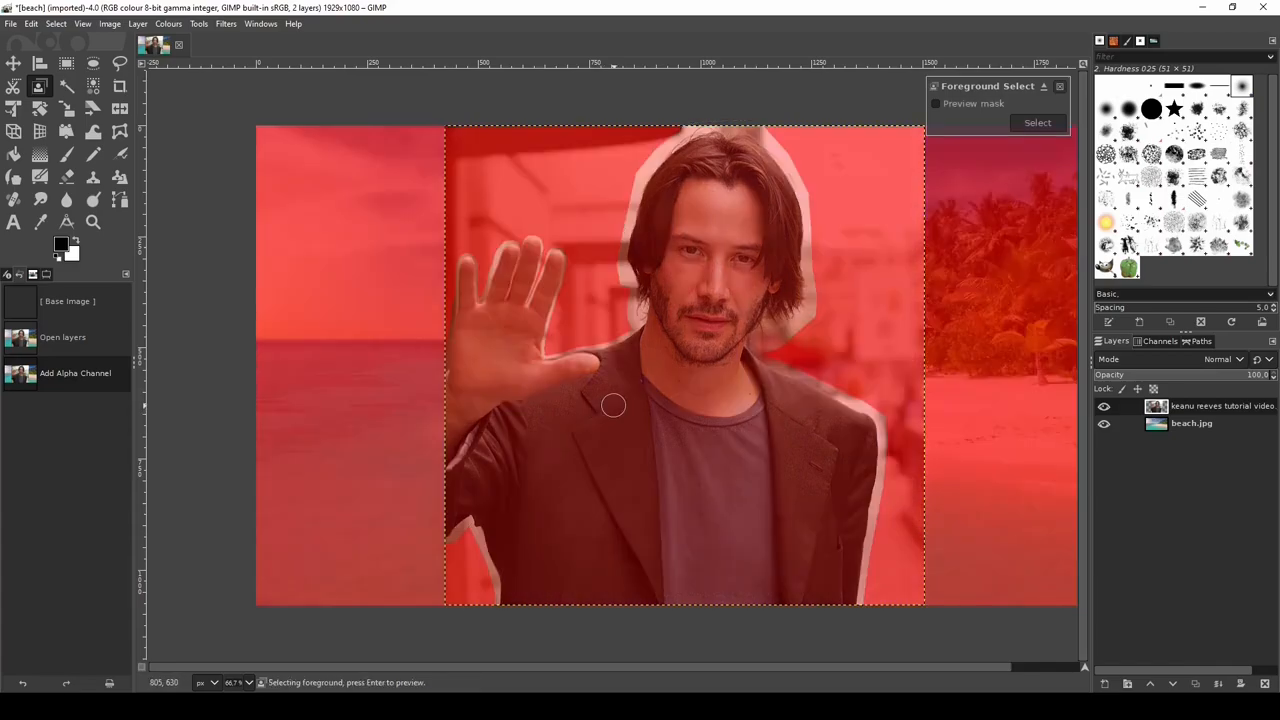
mouse_move(548, 401)
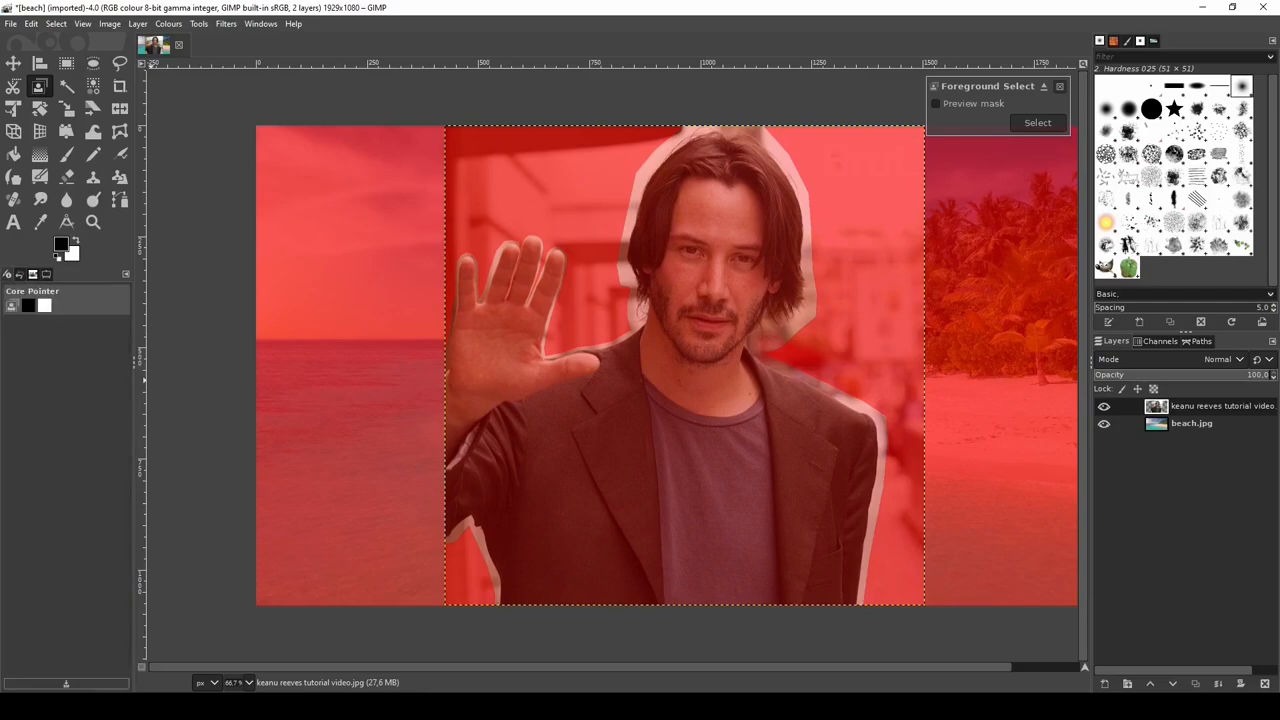
Step: Paint foreground strokes over Keanu's fingers, hand, hair, head and torso
left_click(40, 86)
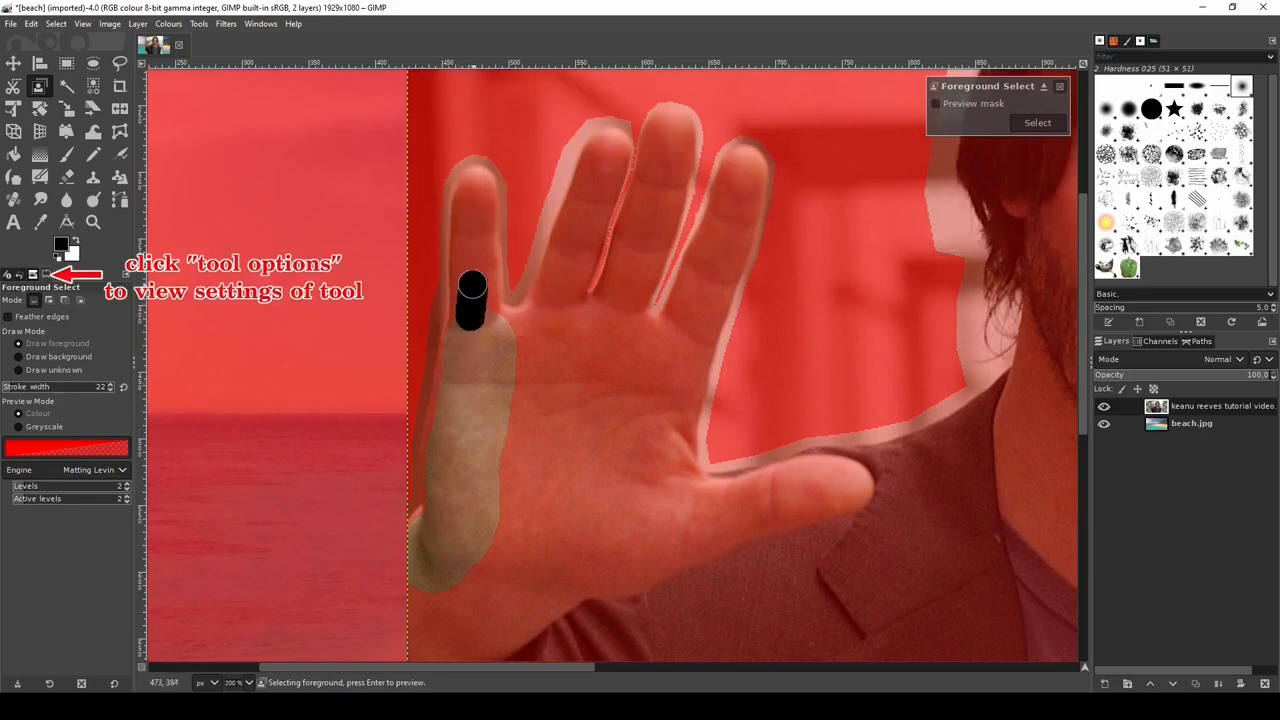
left_click_drag(473, 305, 474, 190)
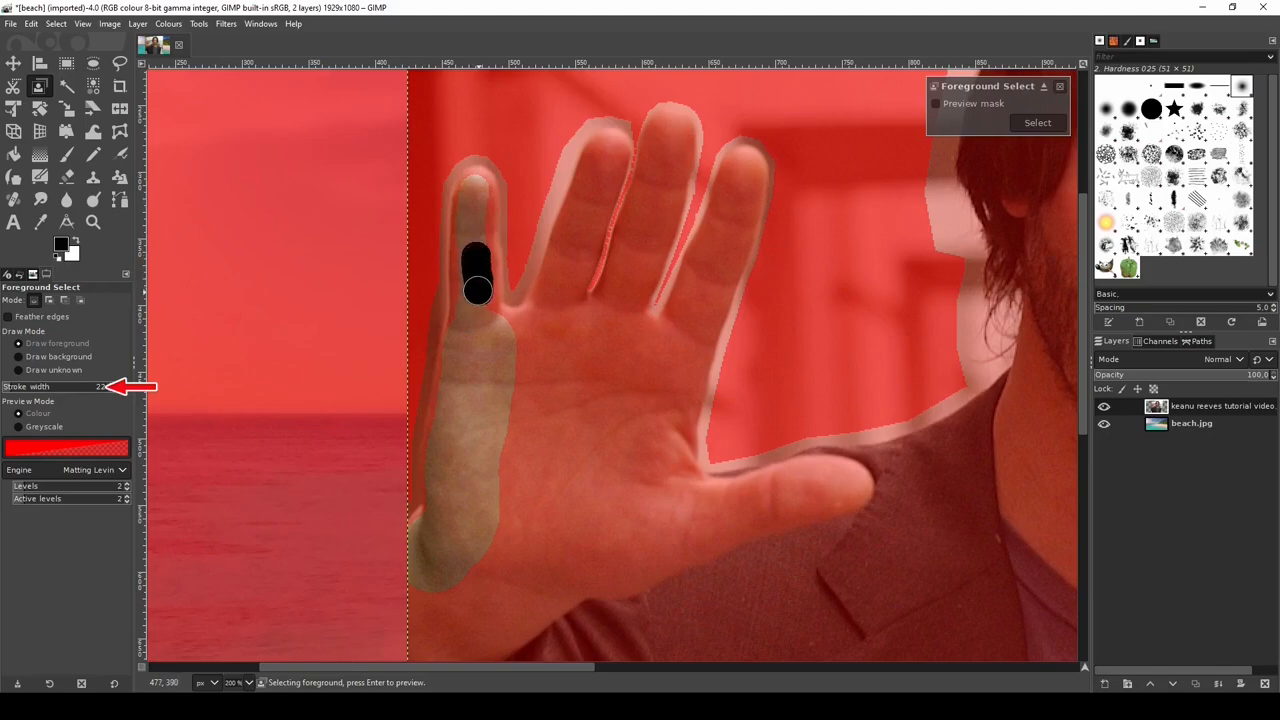
left_click_drag(477, 270, 530, 330)
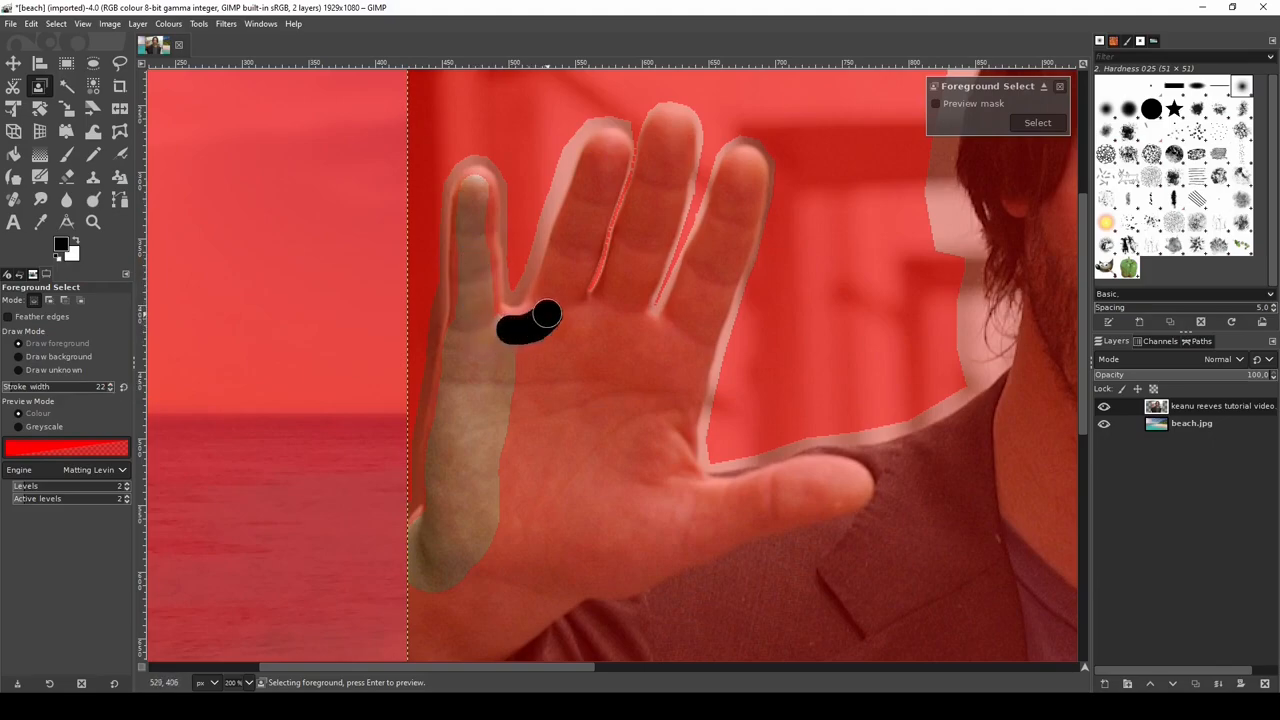
left_click_drag(545, 318, 635, 333)
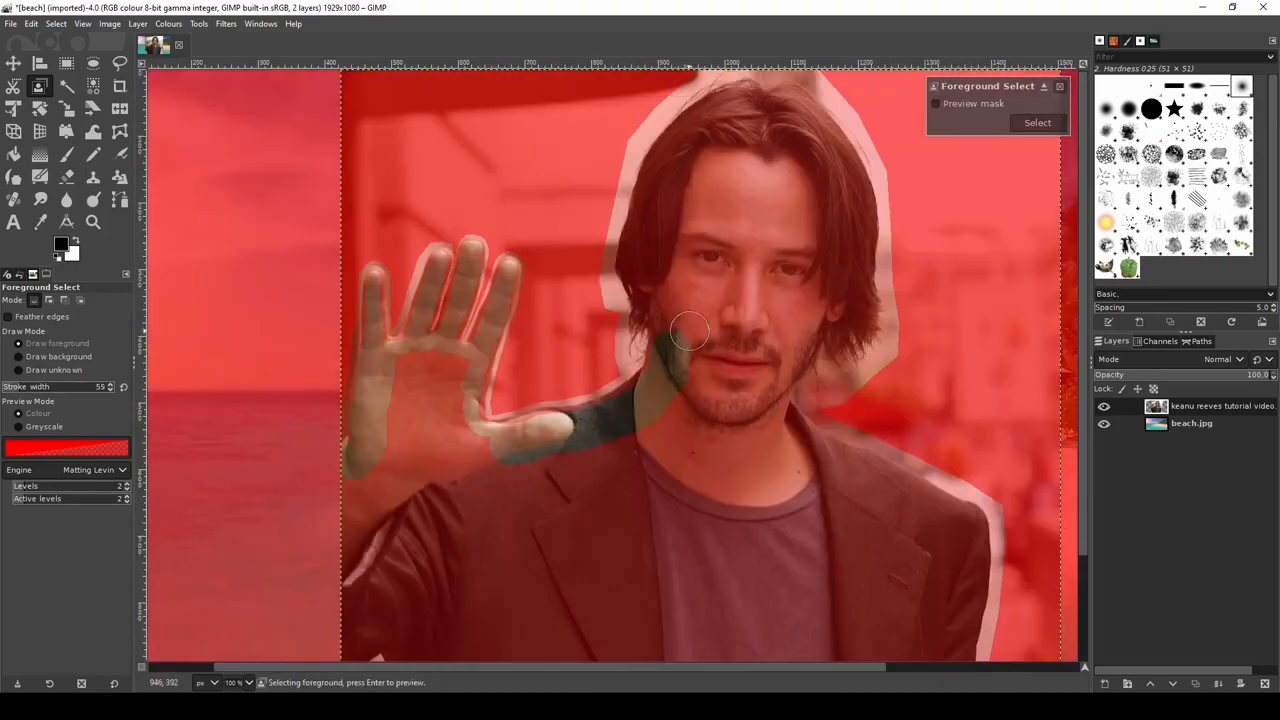
left_click_drag(690, 330, 810, 130)
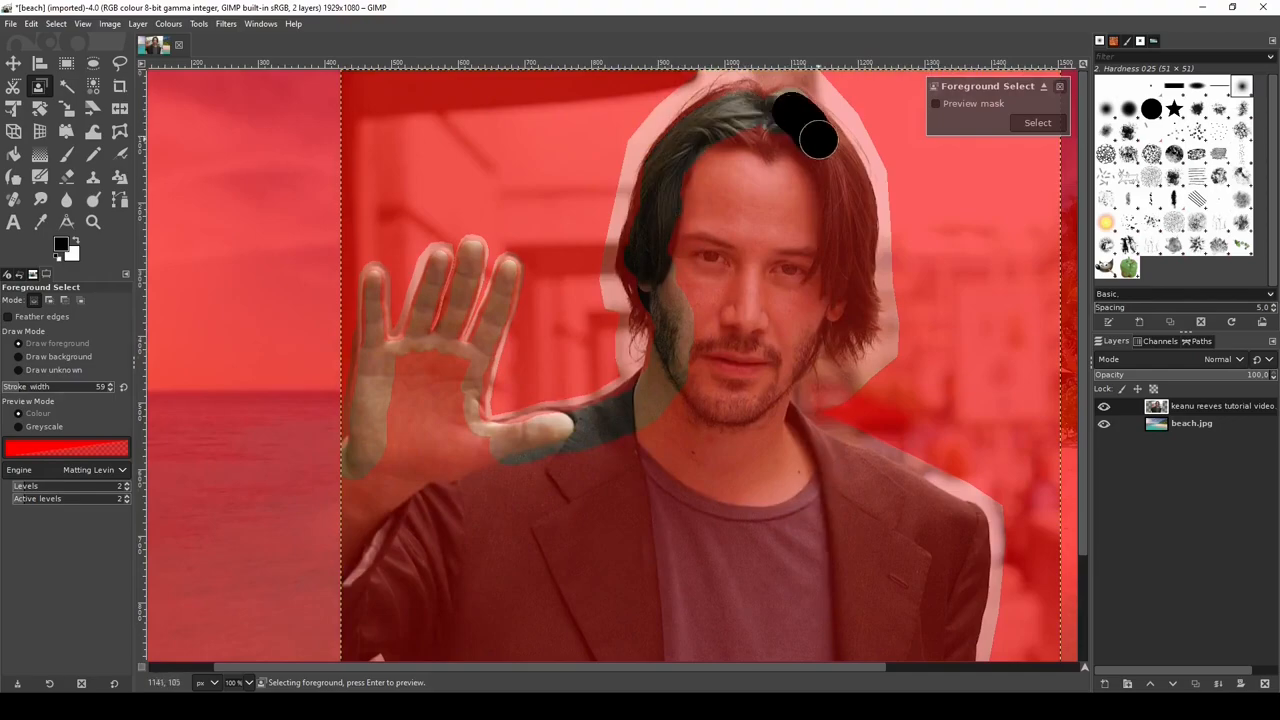
left_click_drag(800, 130, 825, 310)
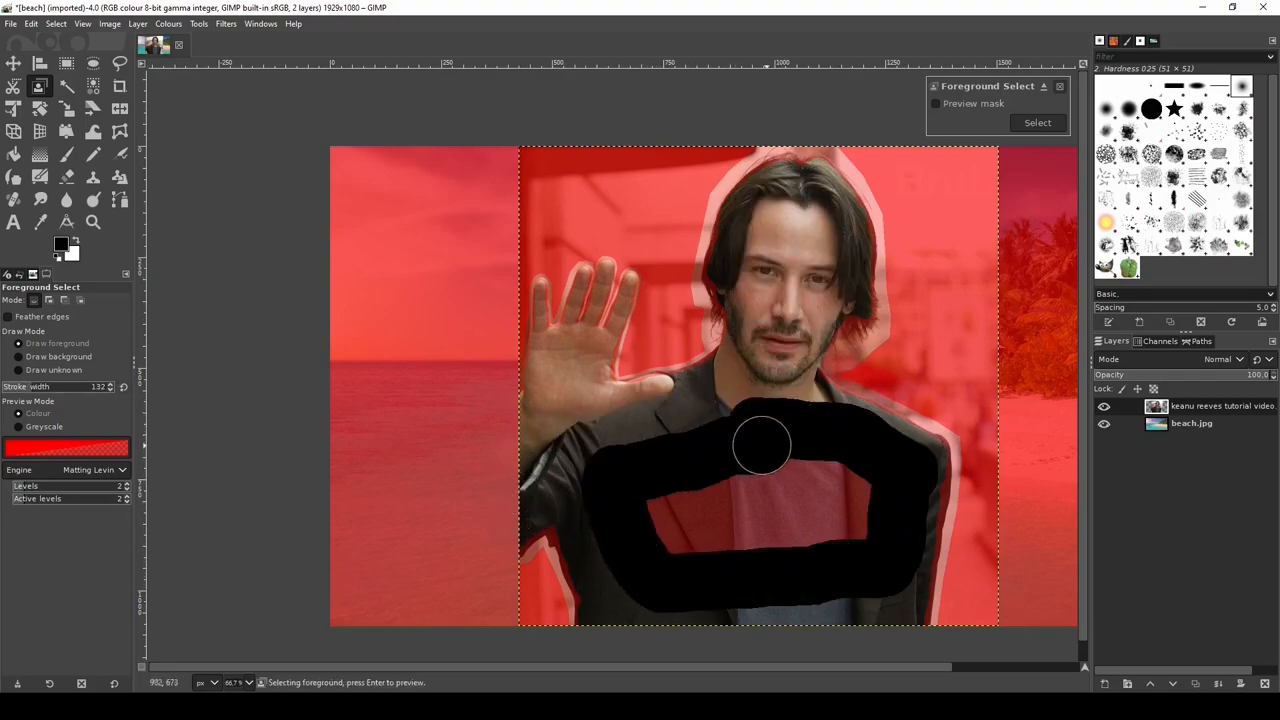
left_click_drag(765, 445, 735, 495)
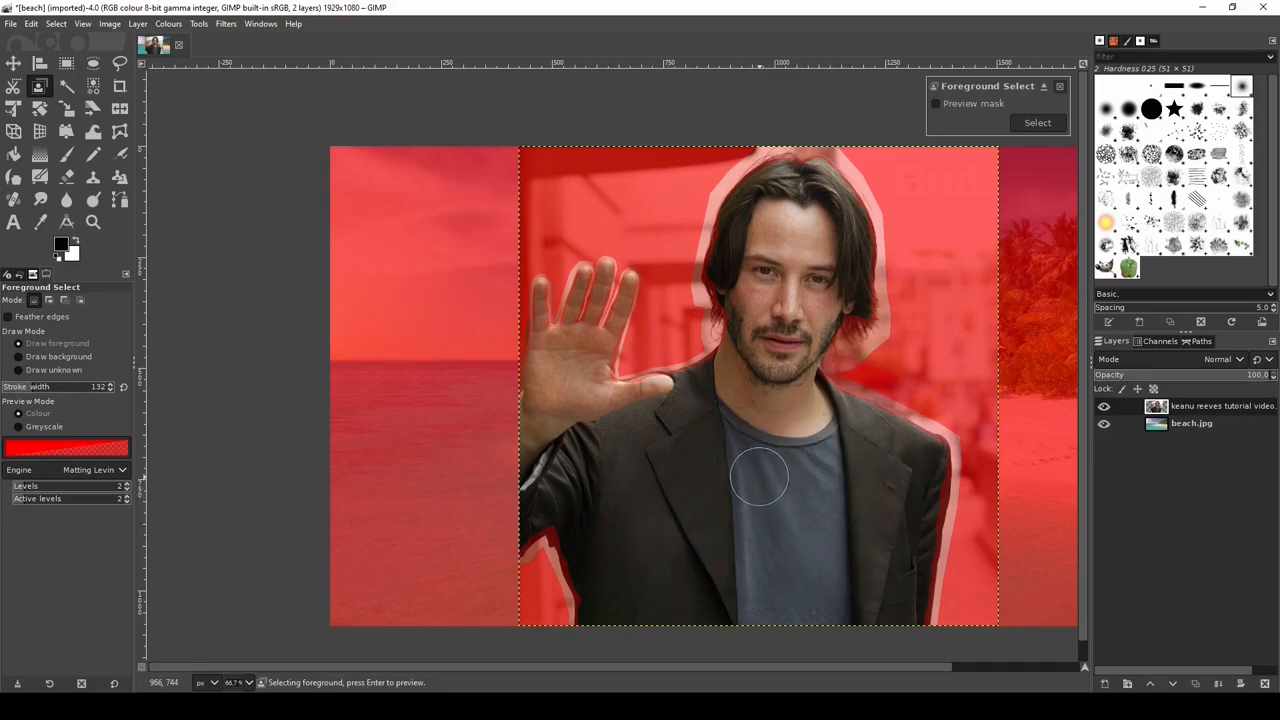
mouse_move(765, 465)
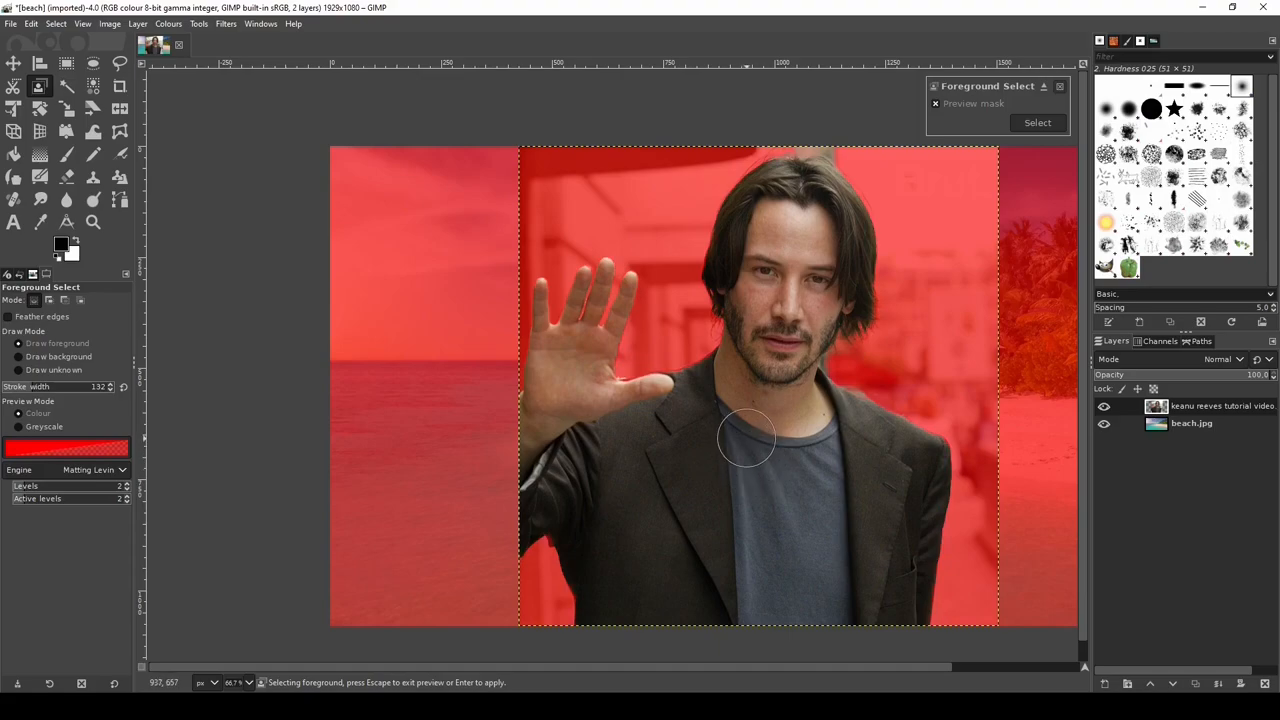
mouse_move(628, 587)
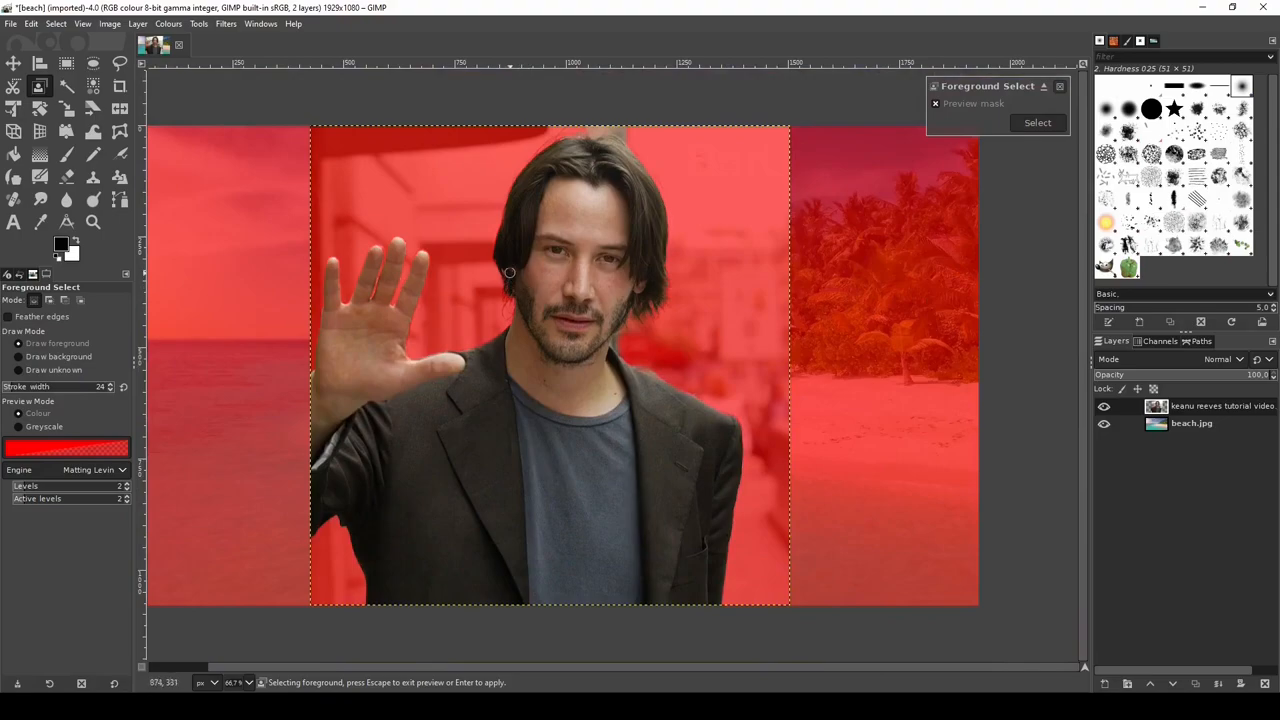
Step: Turn the refined mask into a selection and invert it to select the background
left_click(1037, 122)
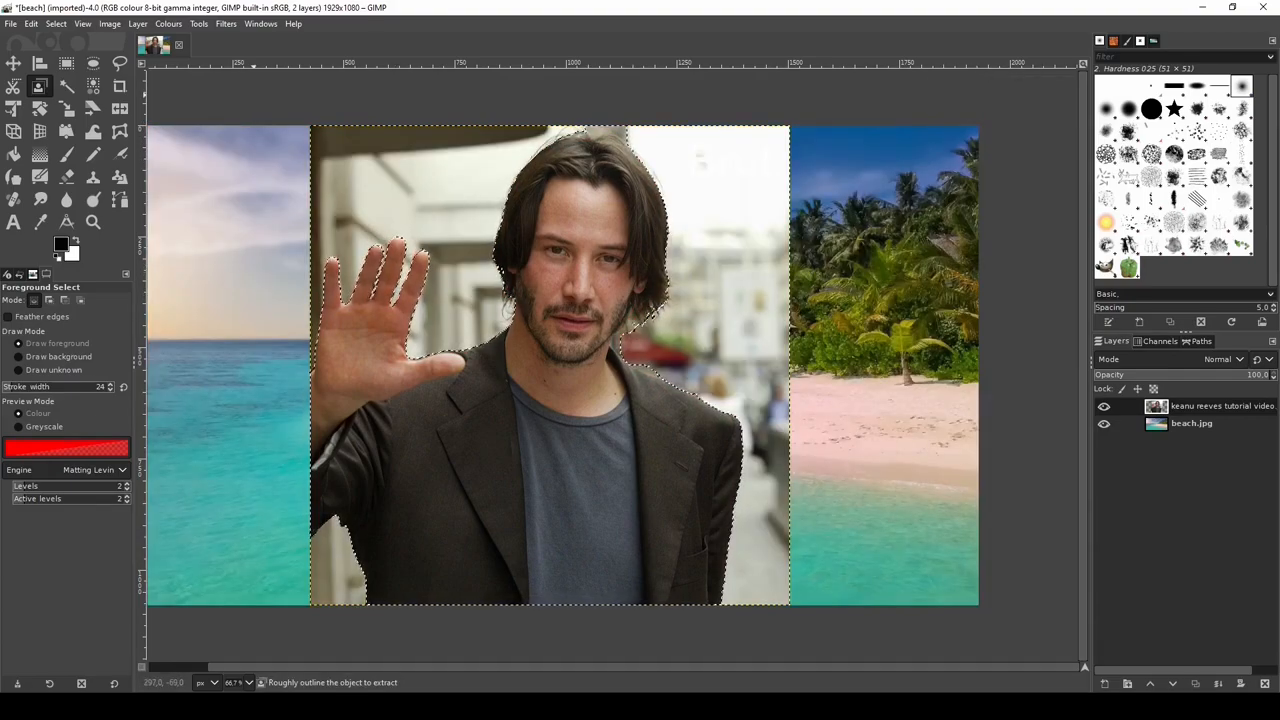
left_click(83, 23)
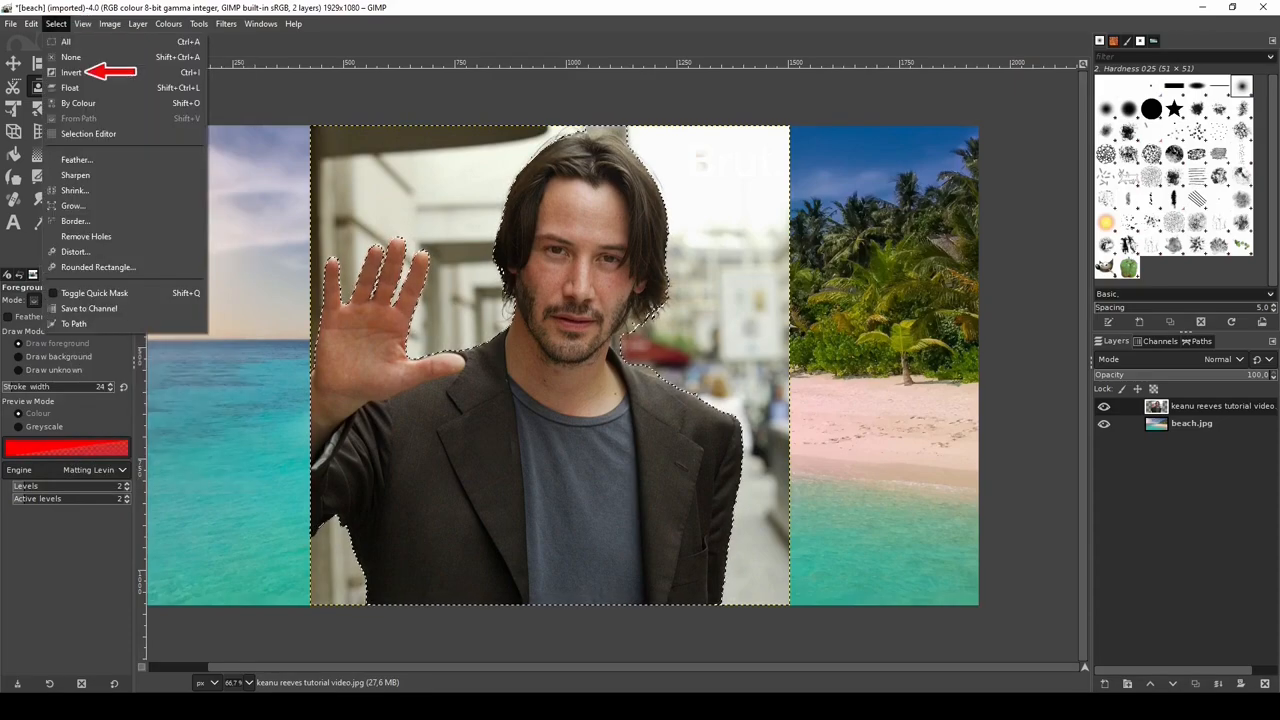
left_click(71, 72)
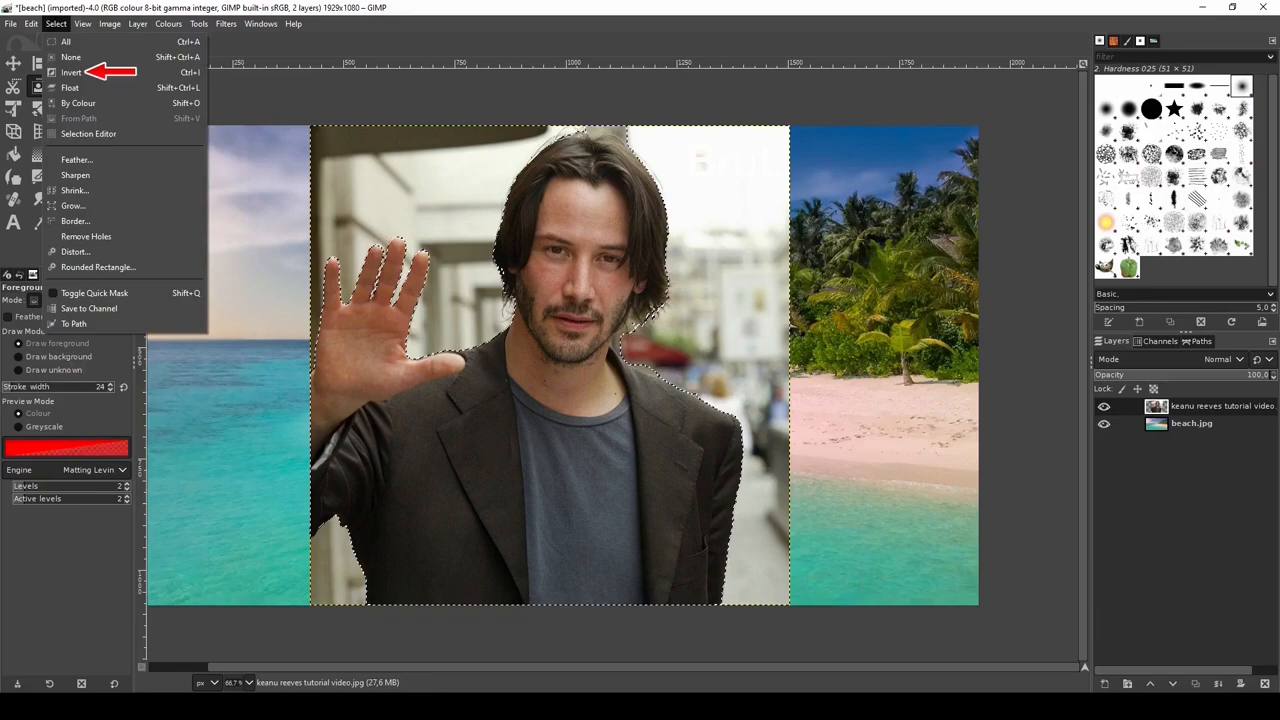
mouse_move(71, 72)
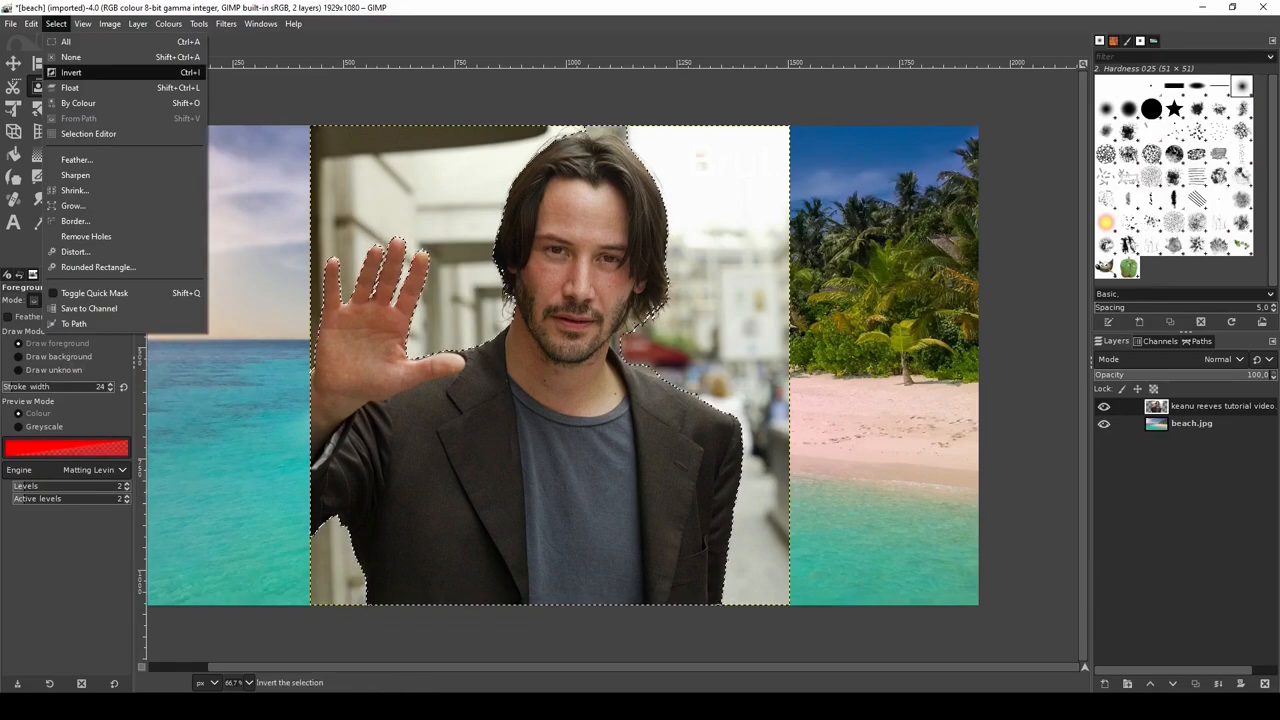
left_click(71, 72)
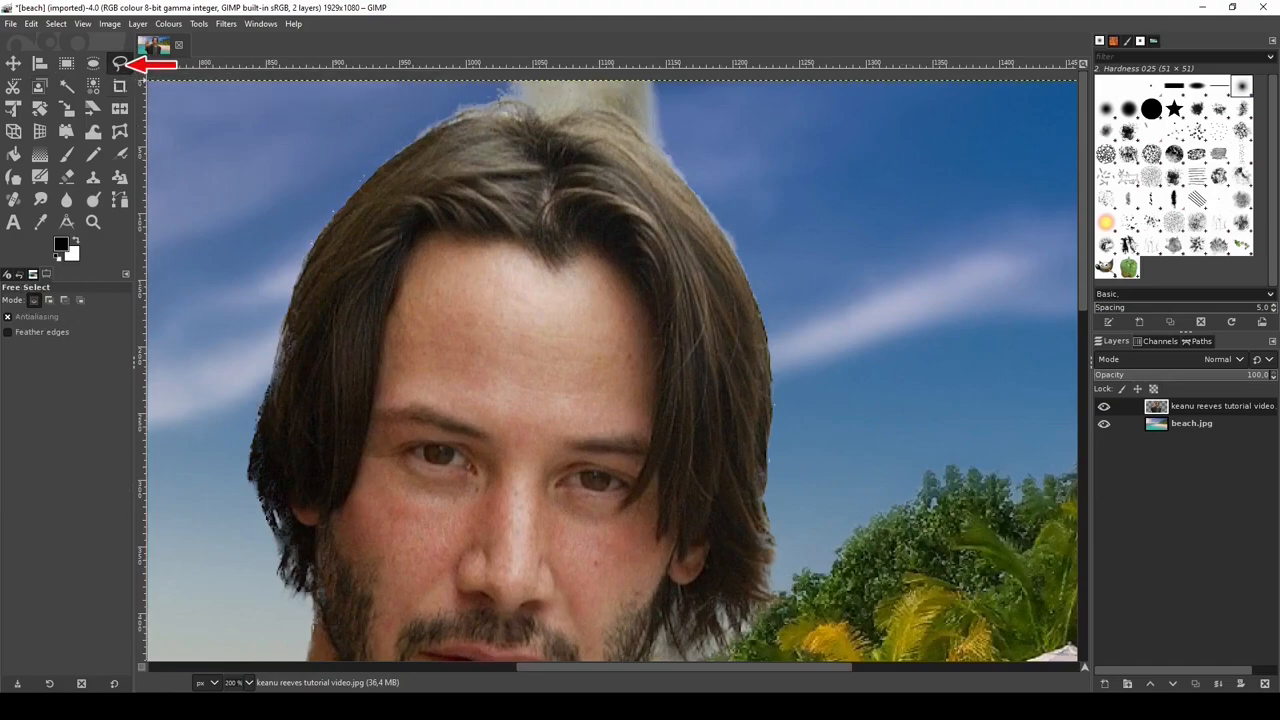
mouse_move(120, 63)
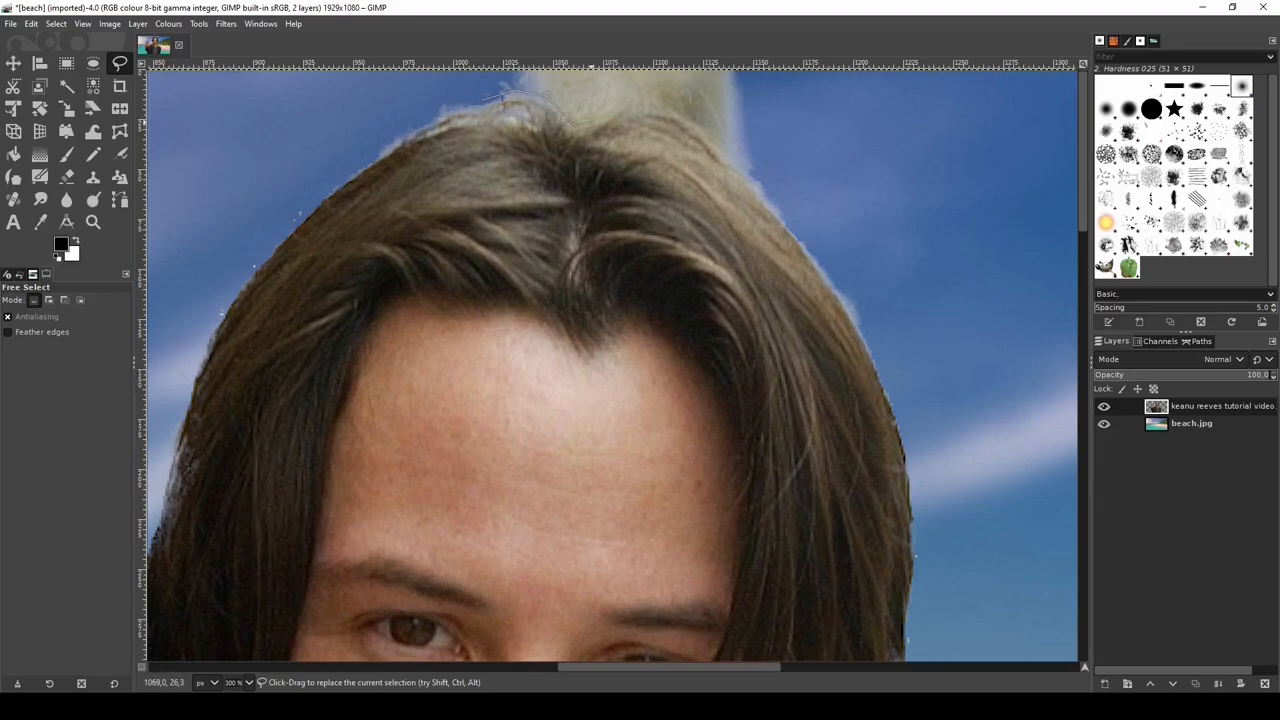
Step: Free-select the leftover background patch above Keanu's hair
left_click_drag(575, 113, 740, 170)
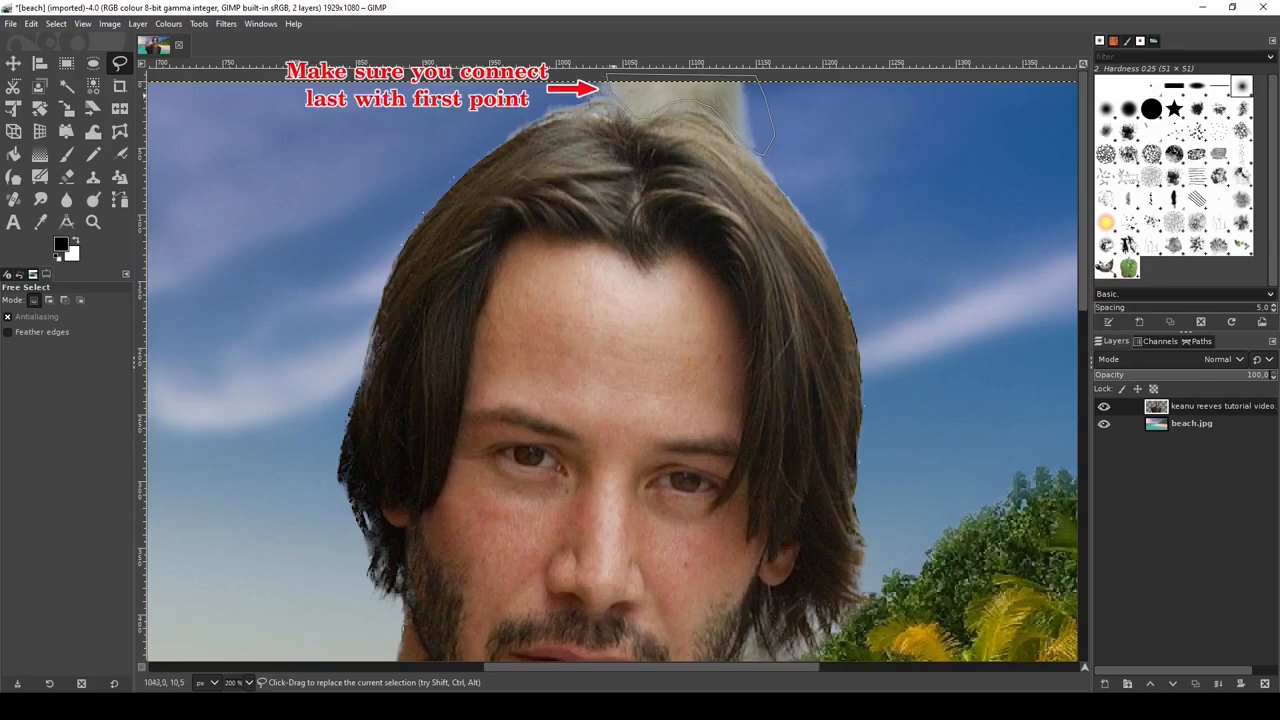
left_click(612, 94)
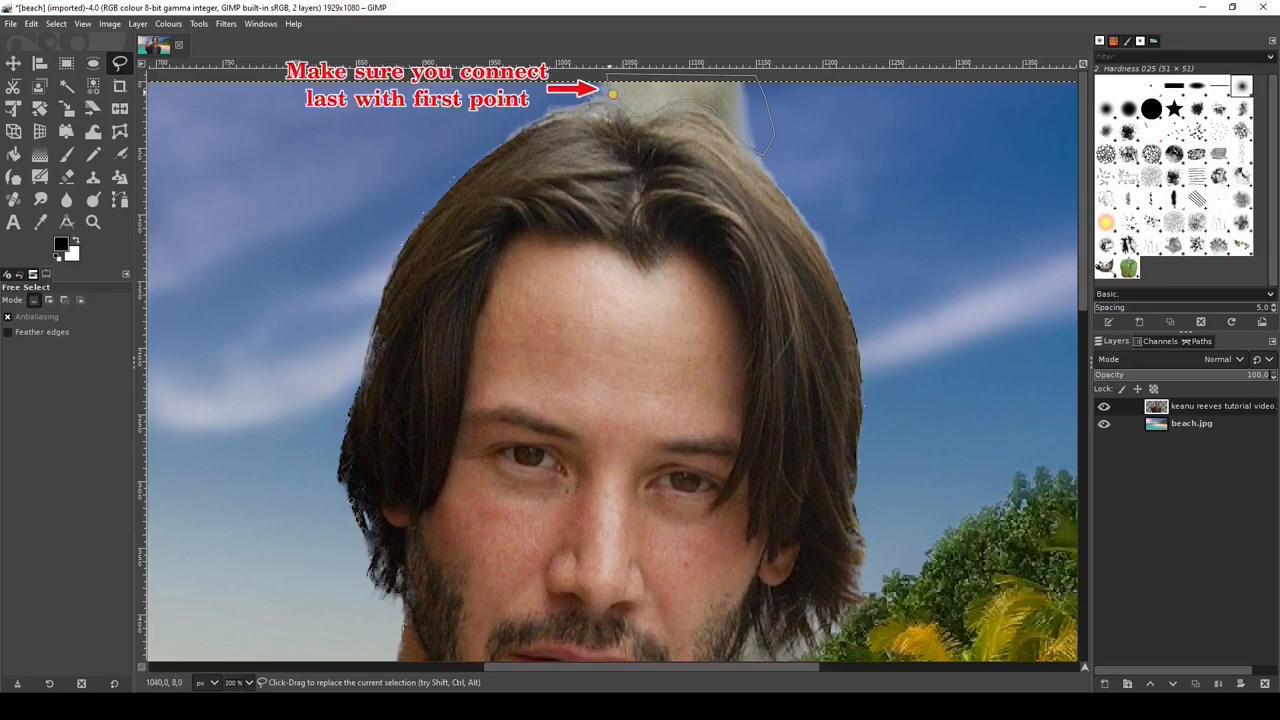
left_click(612, 95)
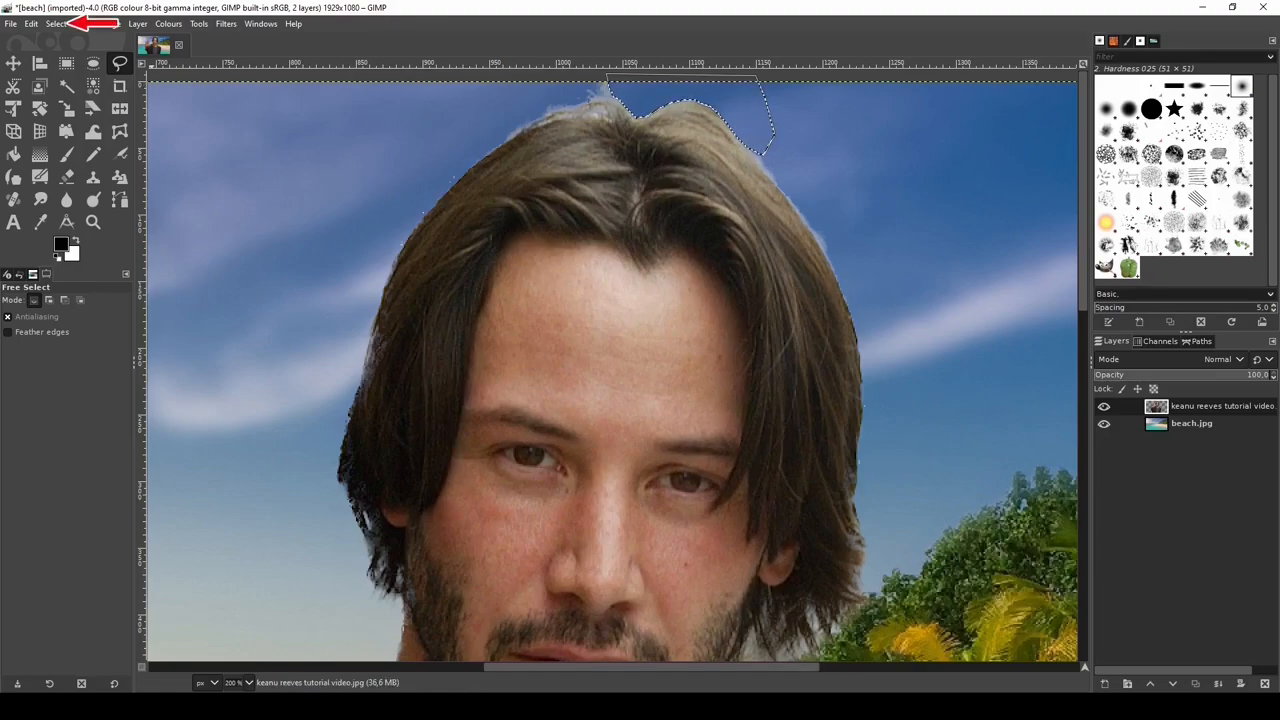
Step: Clear the selection with Select > None
left_click(57, 23)
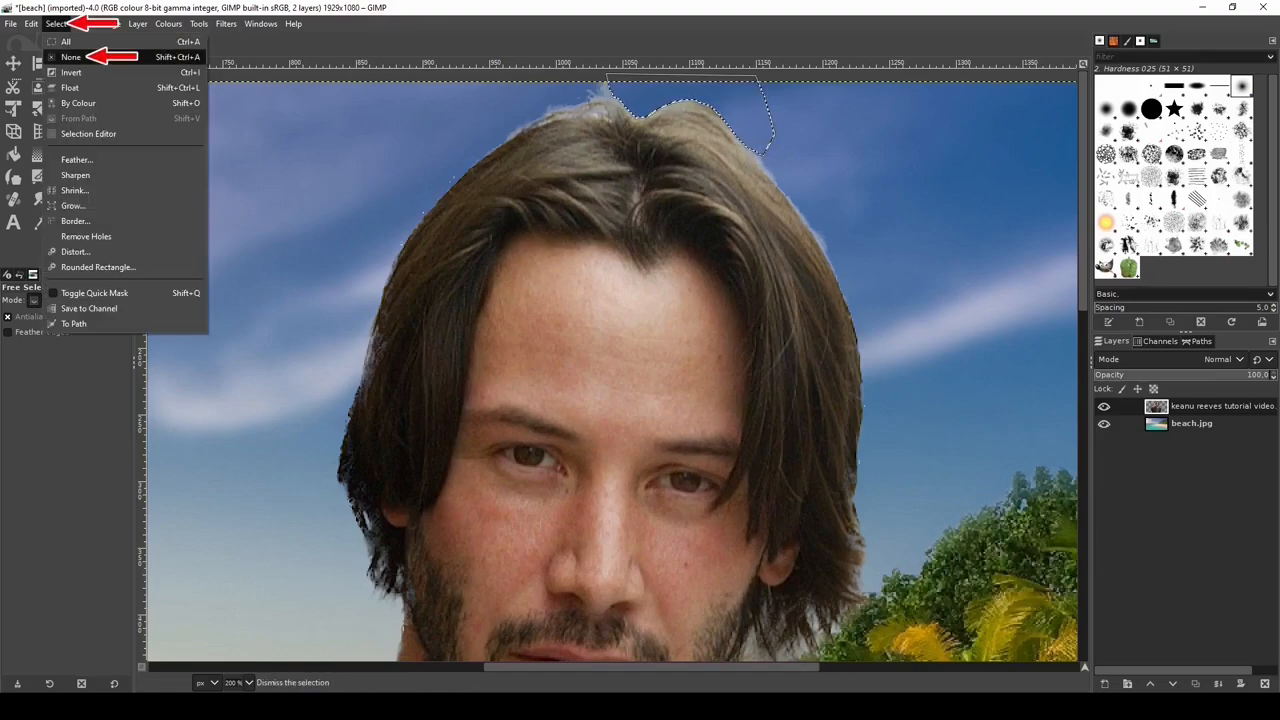
left_click(71, 56)
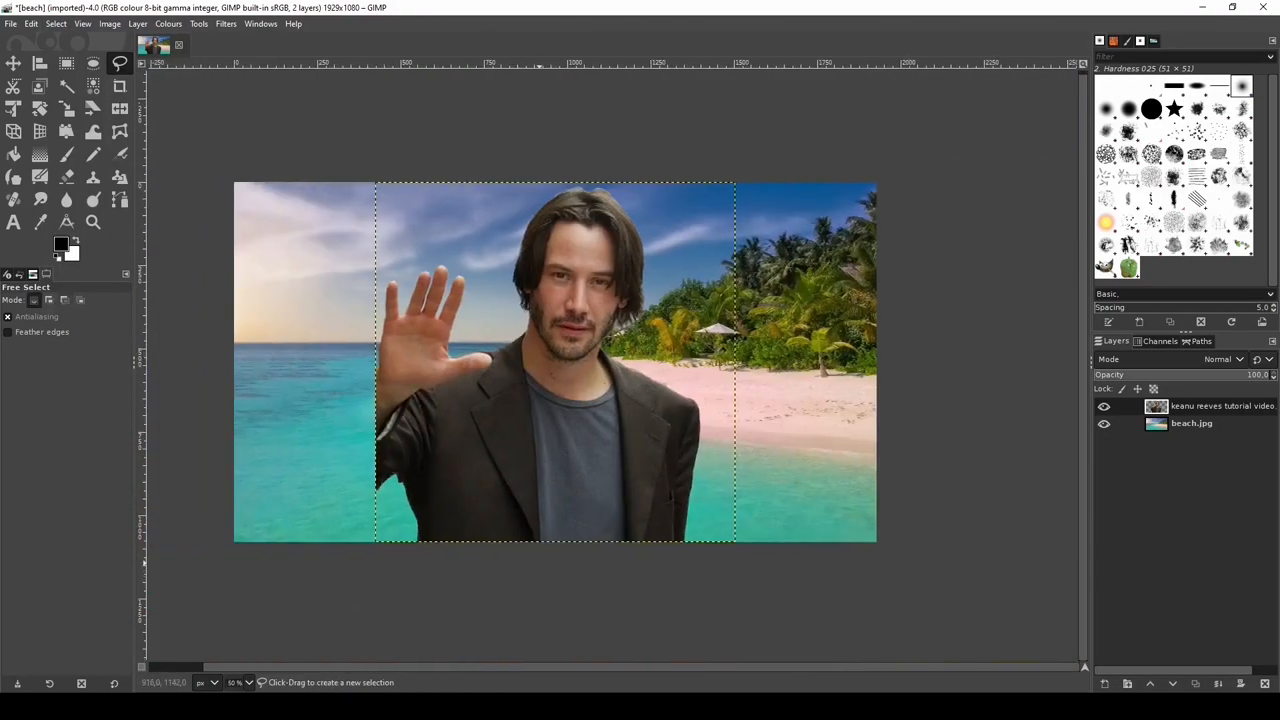
Step: Move the Keanu layer toward the left side of the beach
left_click(14, 63)
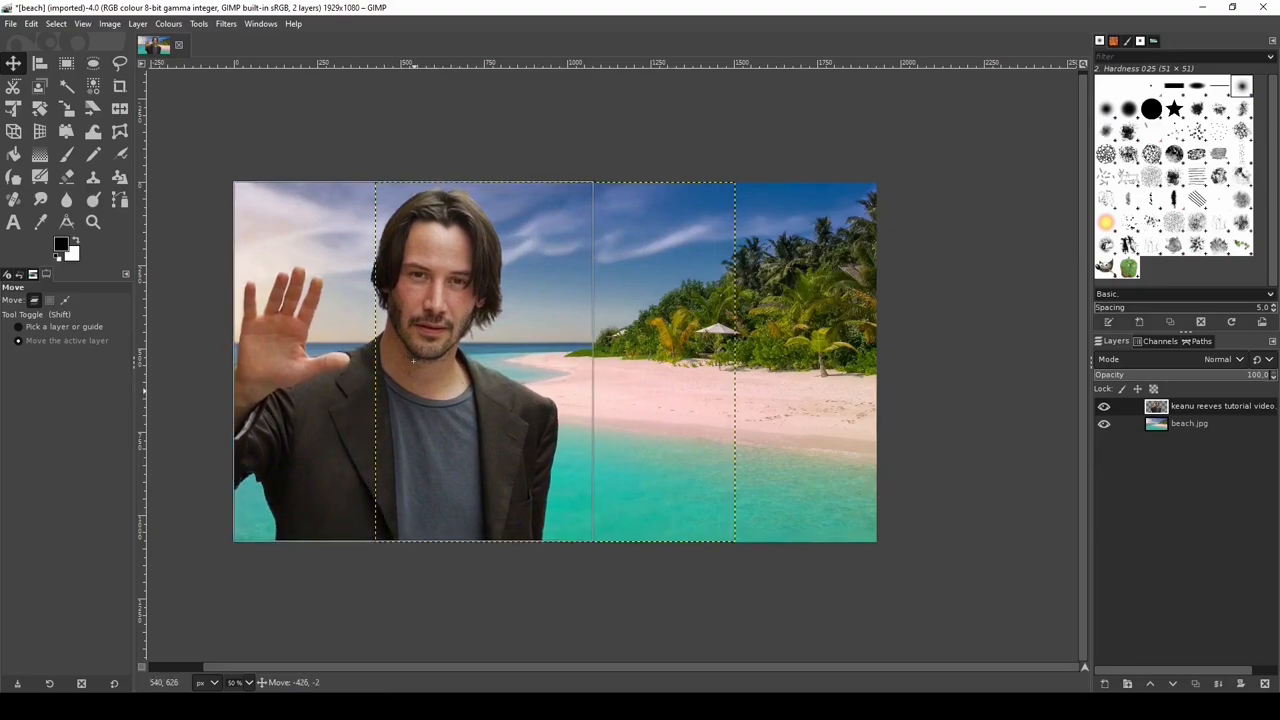
left_click_drag(450, 360, 432, 376)
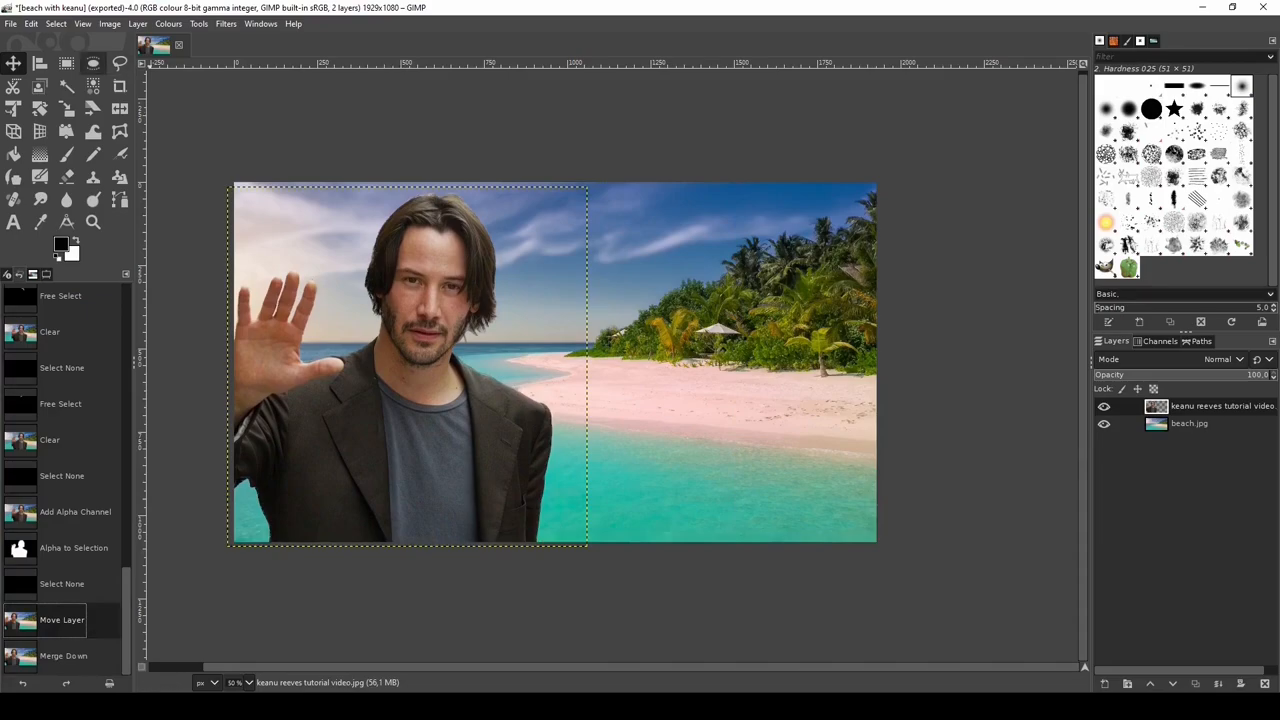
Step: Save the composition as 'beach with keanu.xcf'
left_click(10, 23)
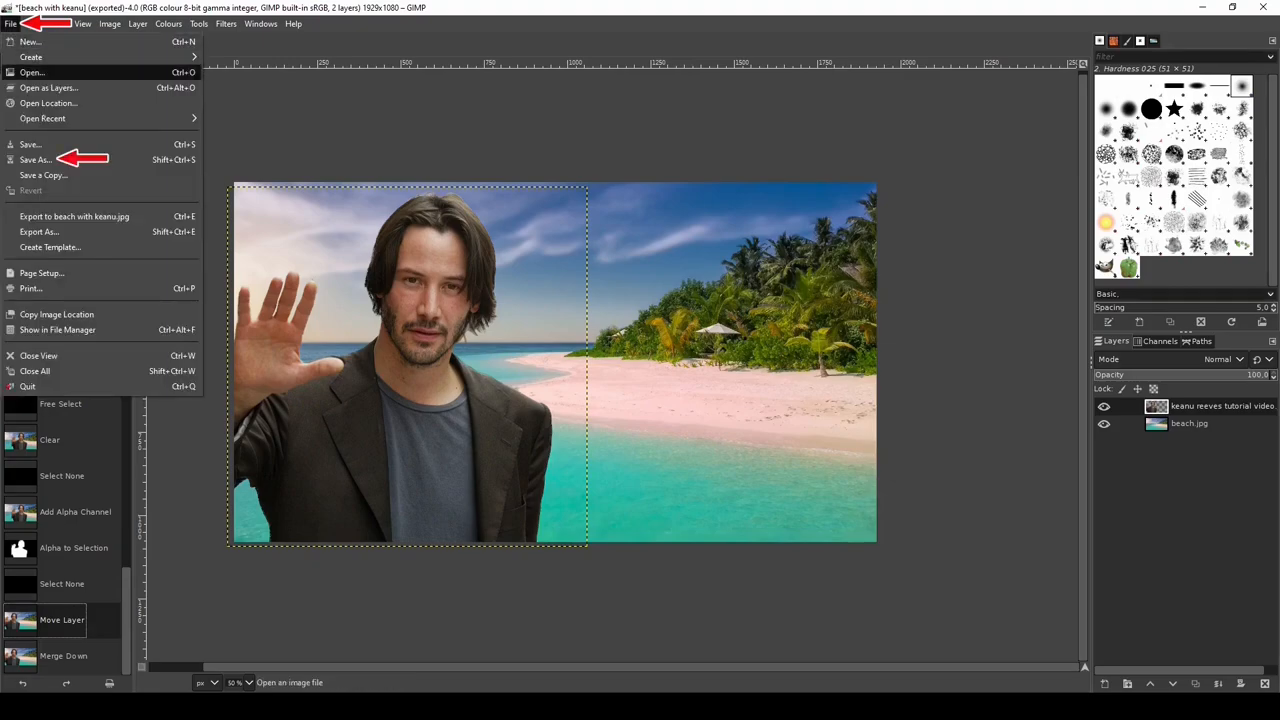
mouse_move(35, 159)
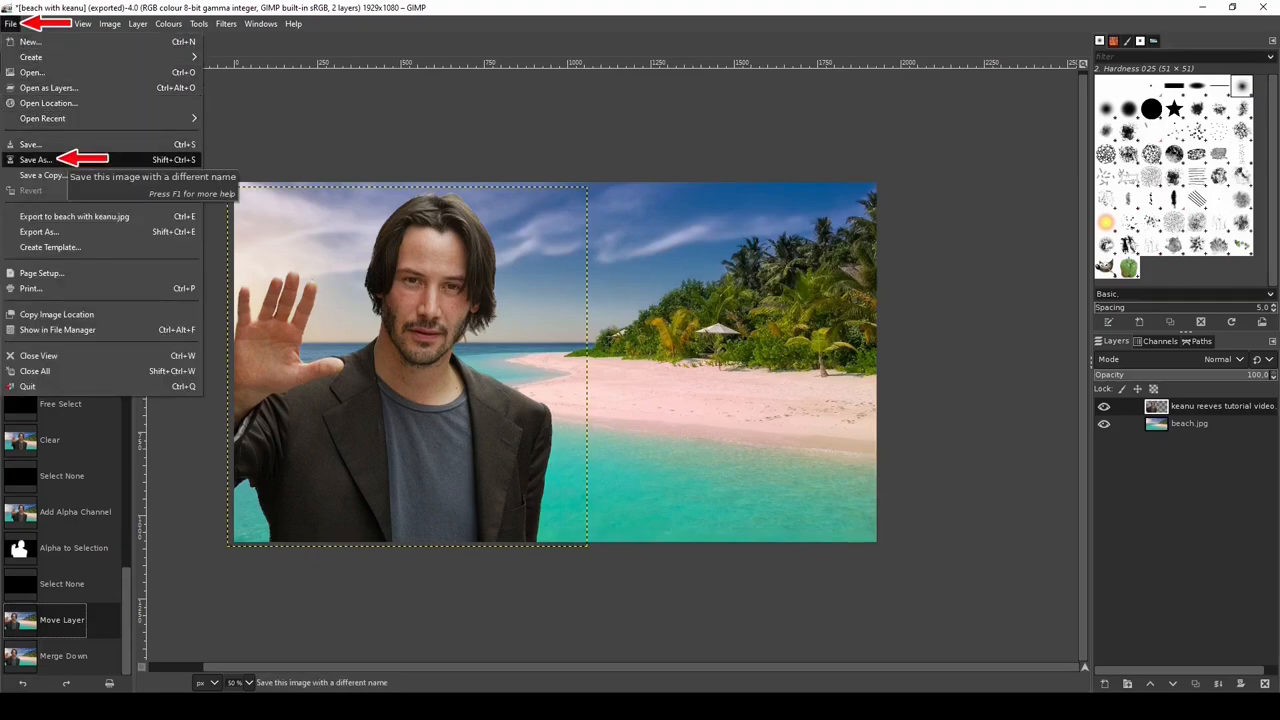
left_click(35, 159)
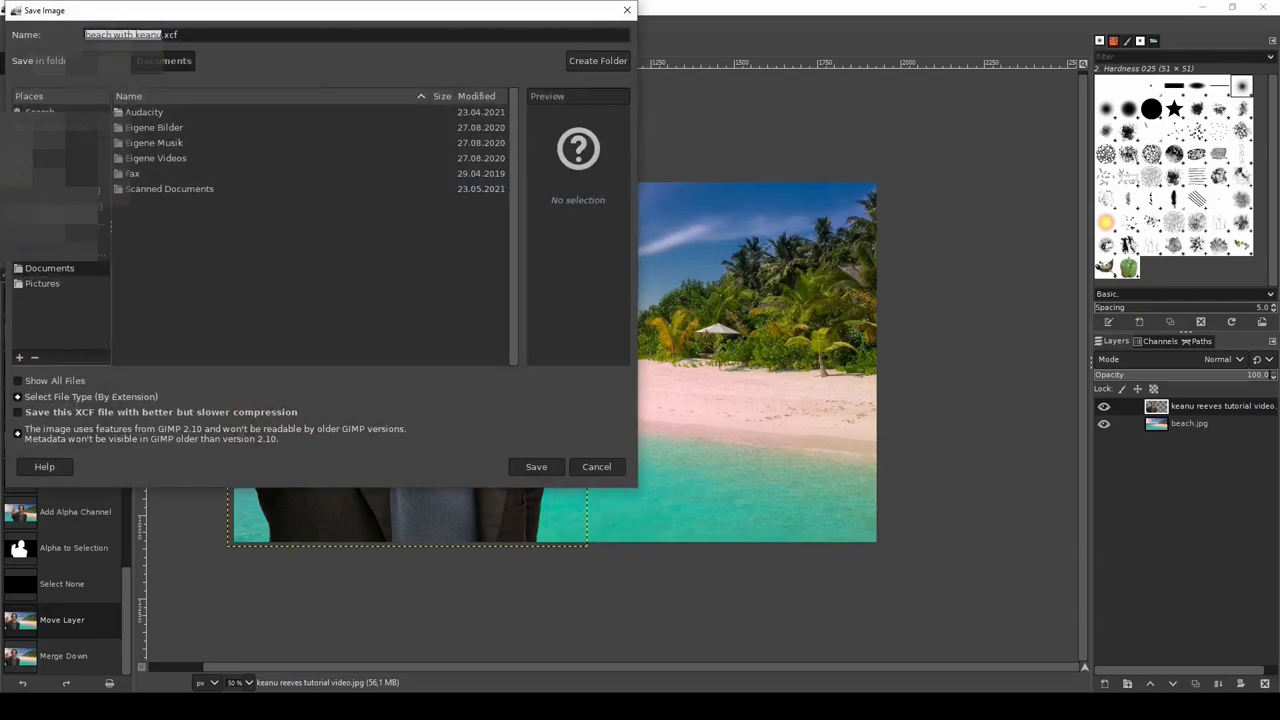
left_click(536, 466)
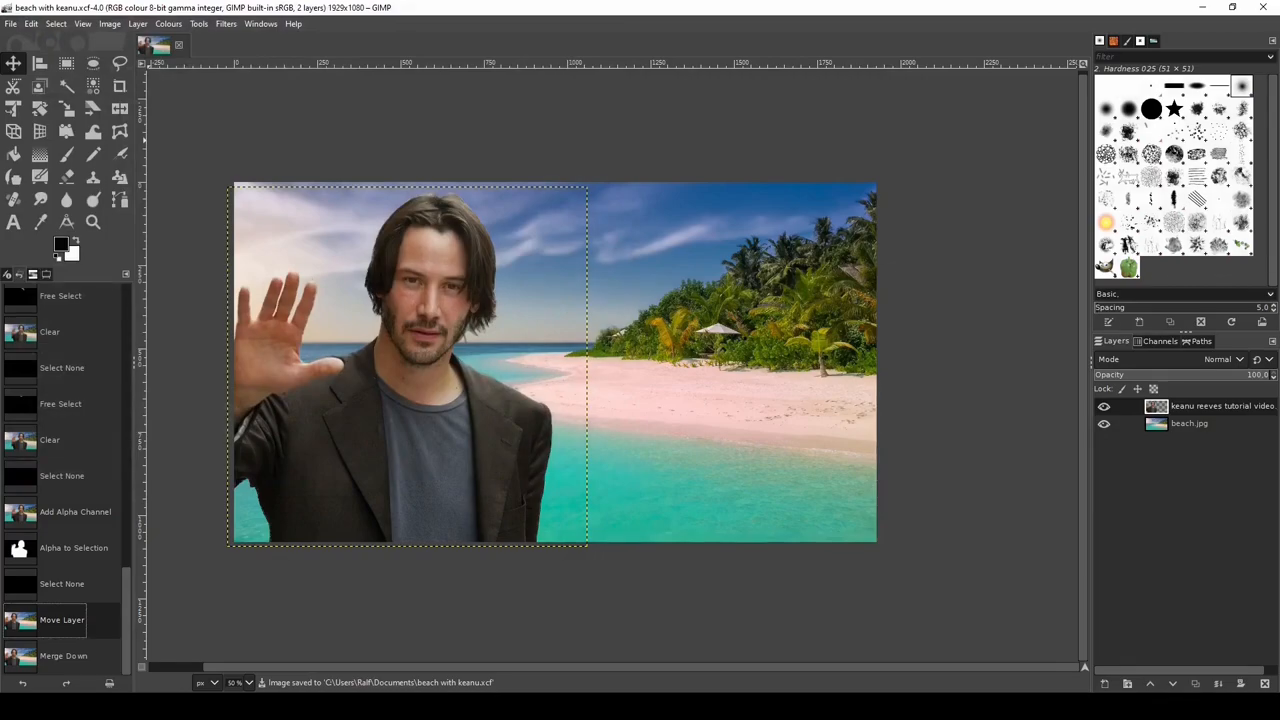
Step: Open Export As for 'beach with keanu' and scroll through the file type list
left_click(11, 23)
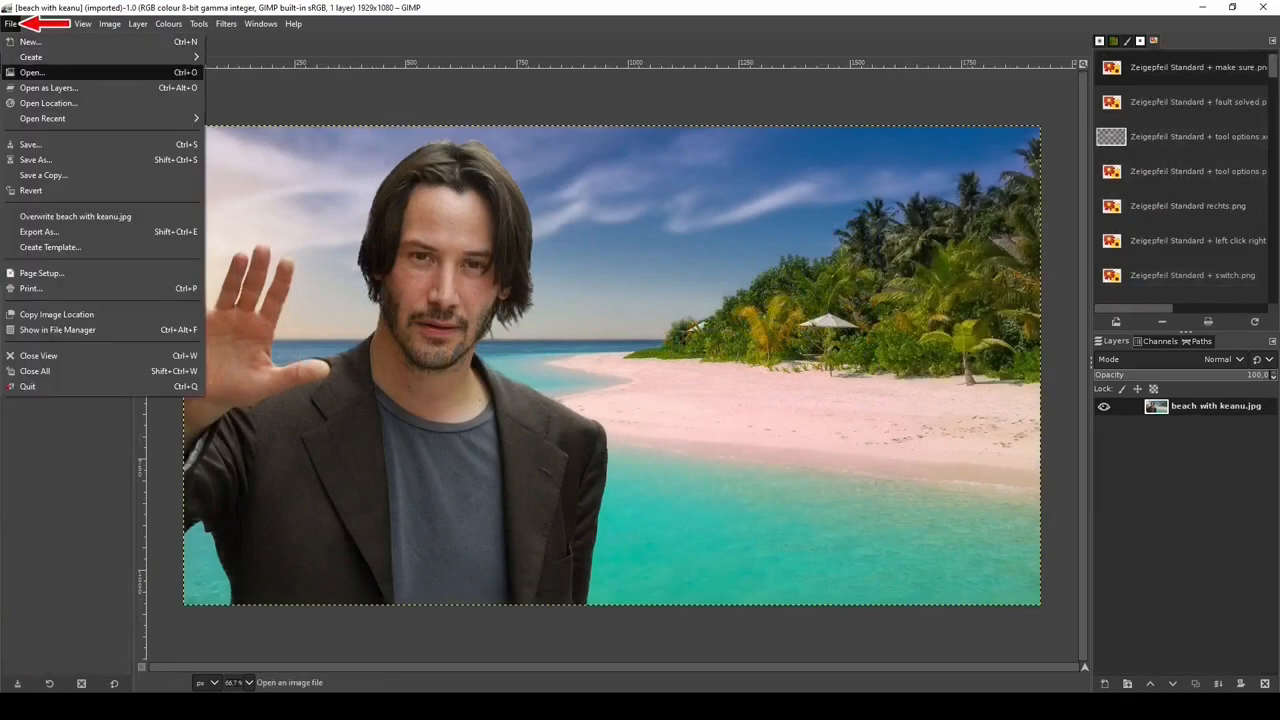
left_click(38, 231)
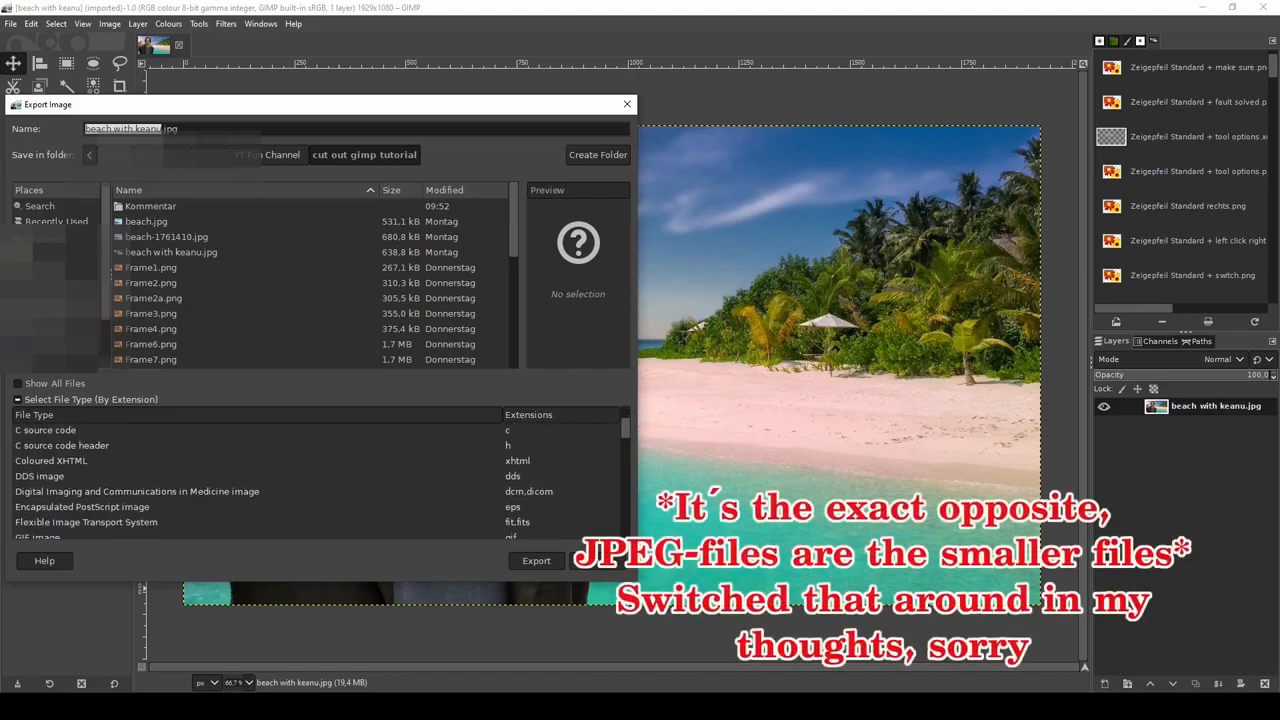
scroll("down", 3)
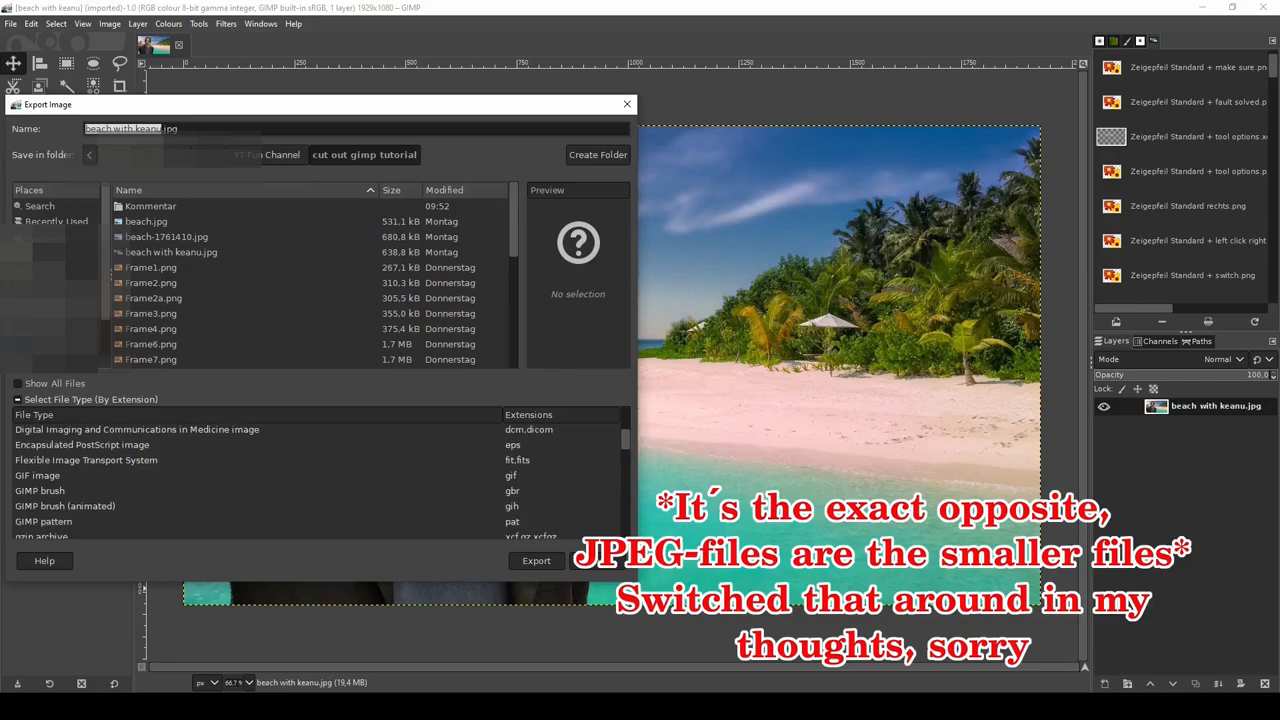
scroll("down", 3)
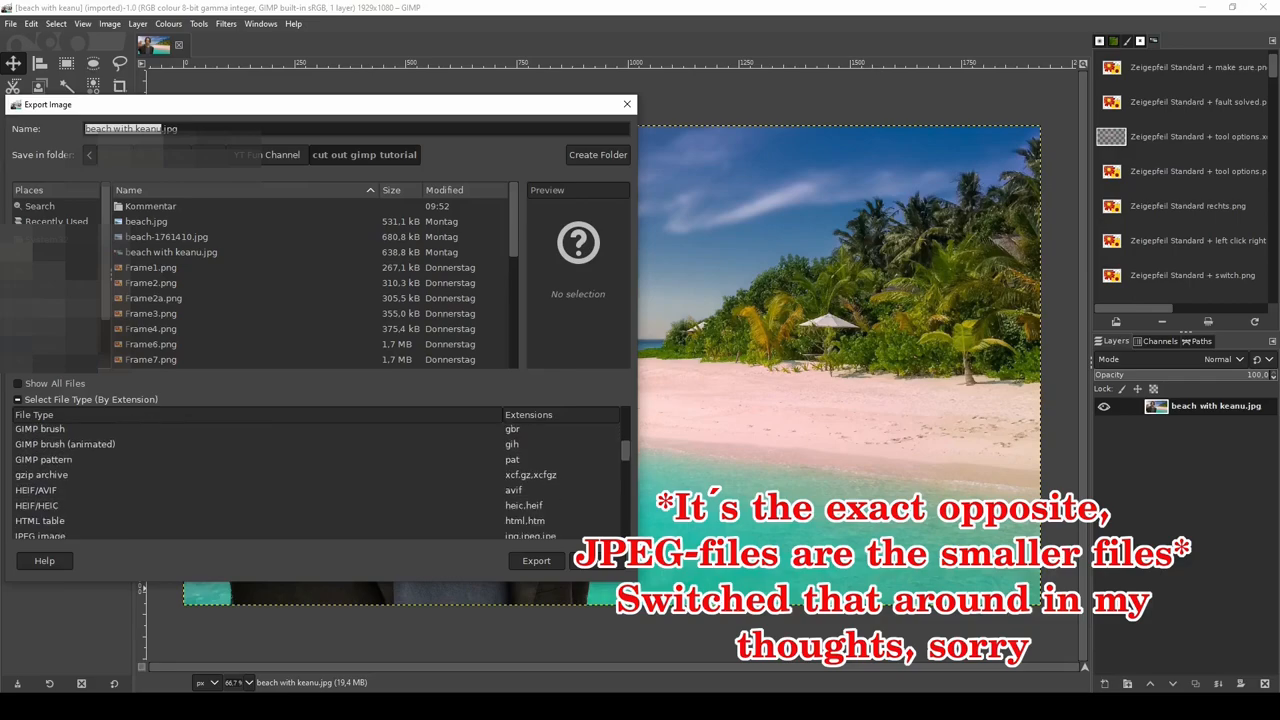
scroll("down", 3)
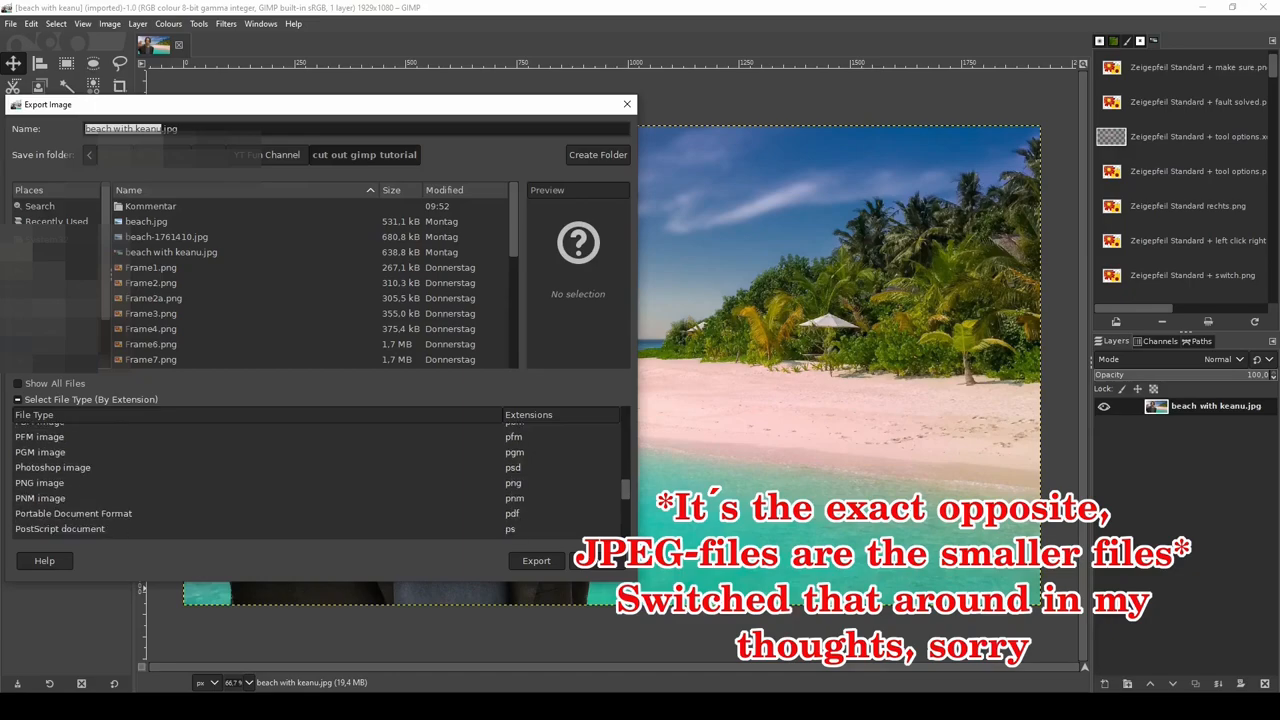
scroll("down", 3)
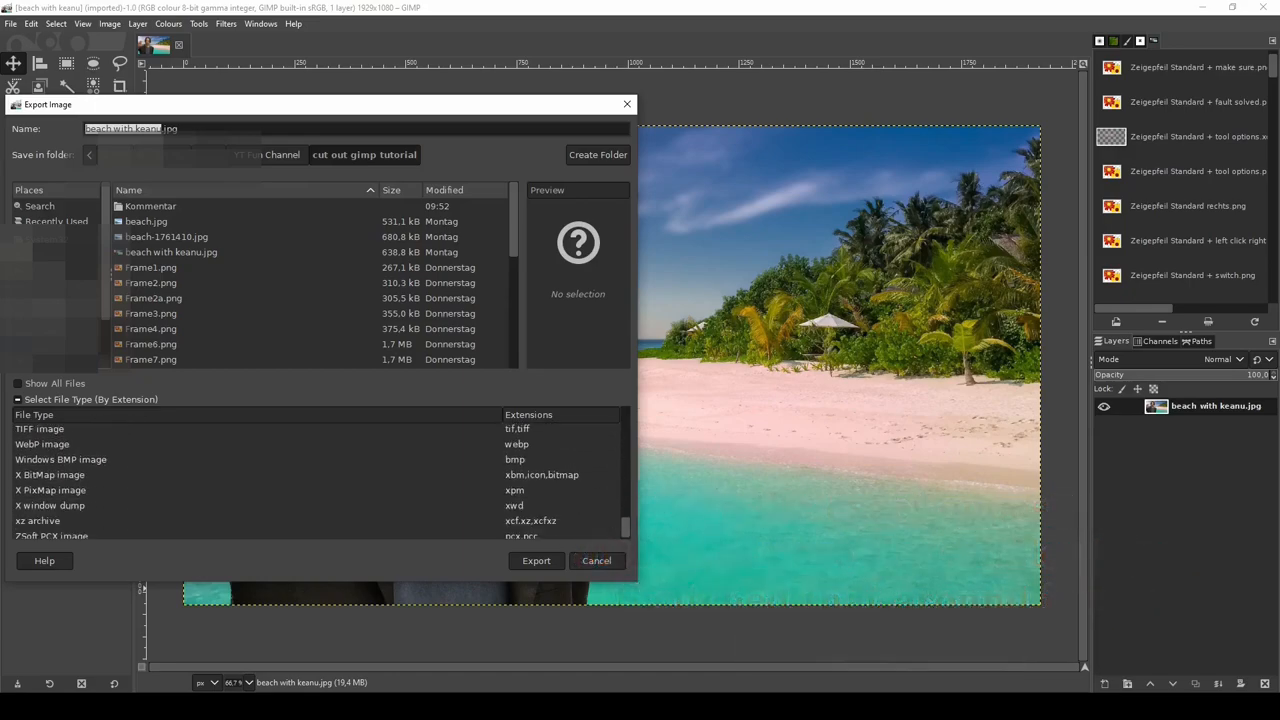